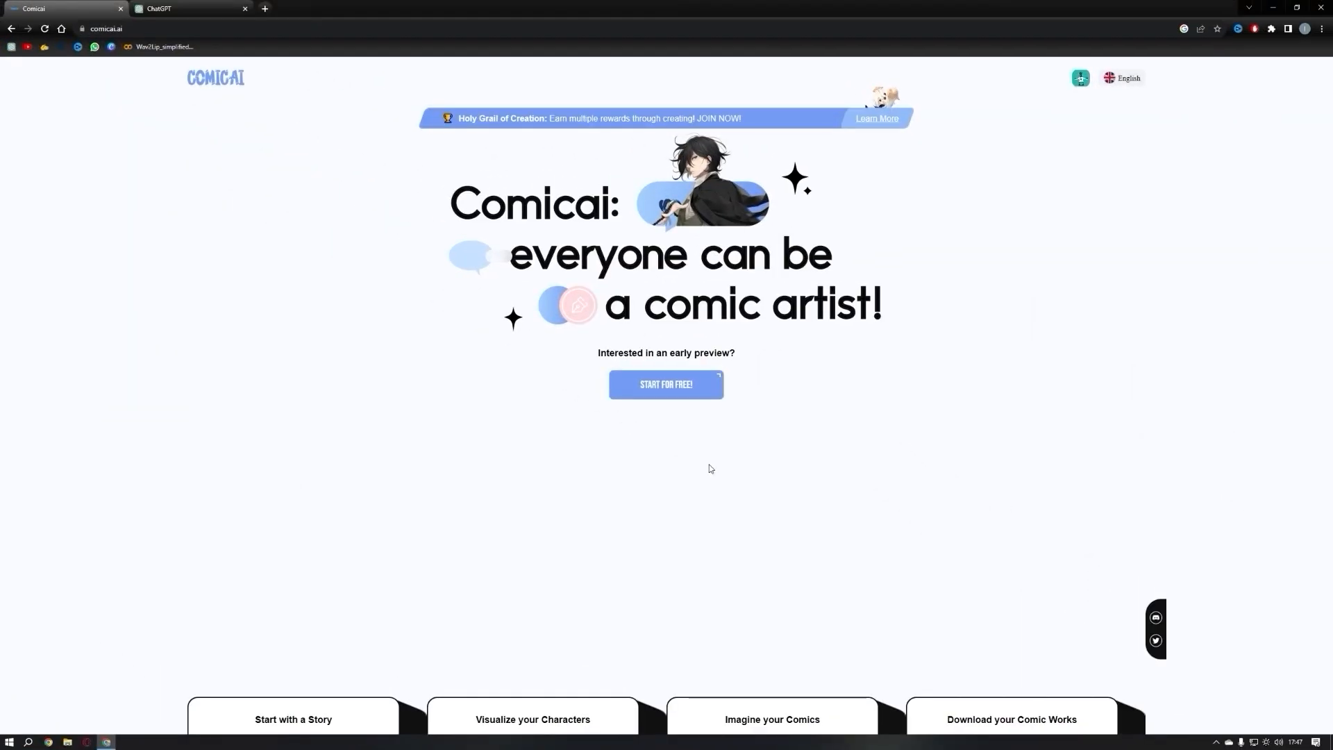
mouse_move(772, 421)
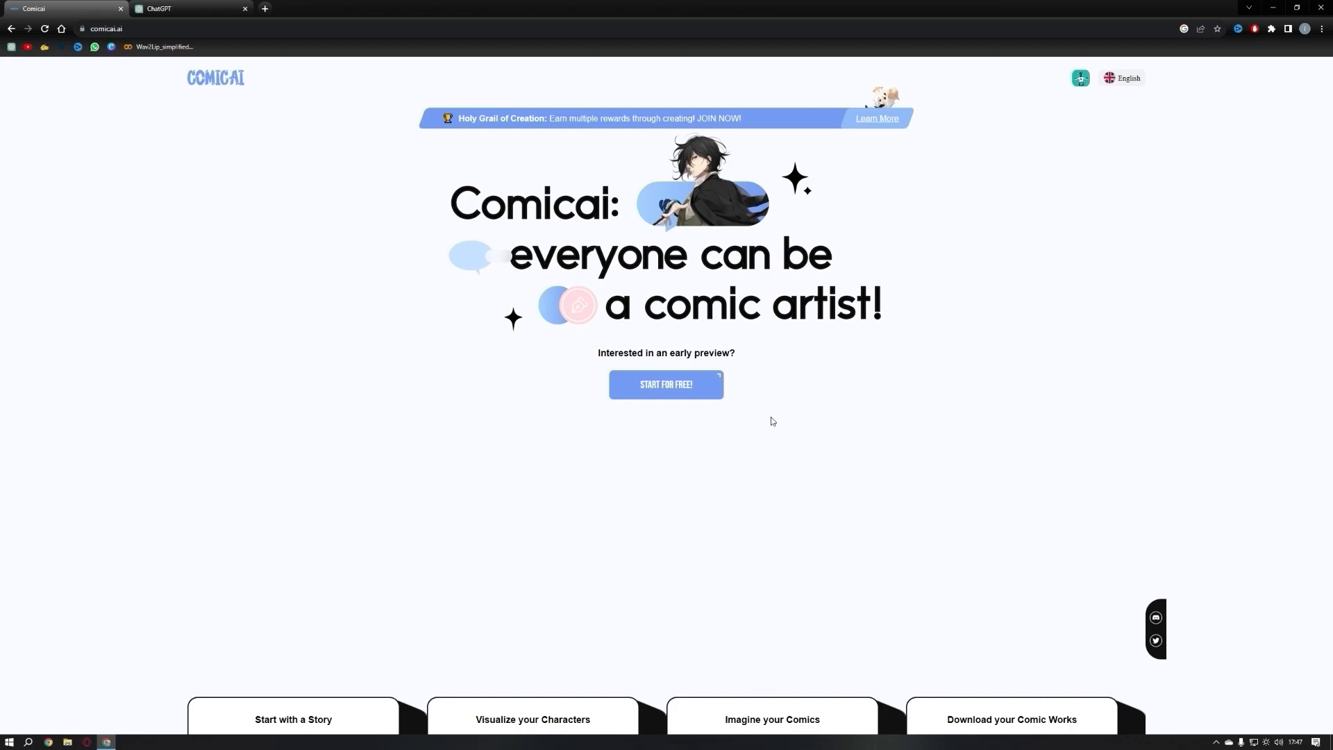
mouse_move(567, 220)
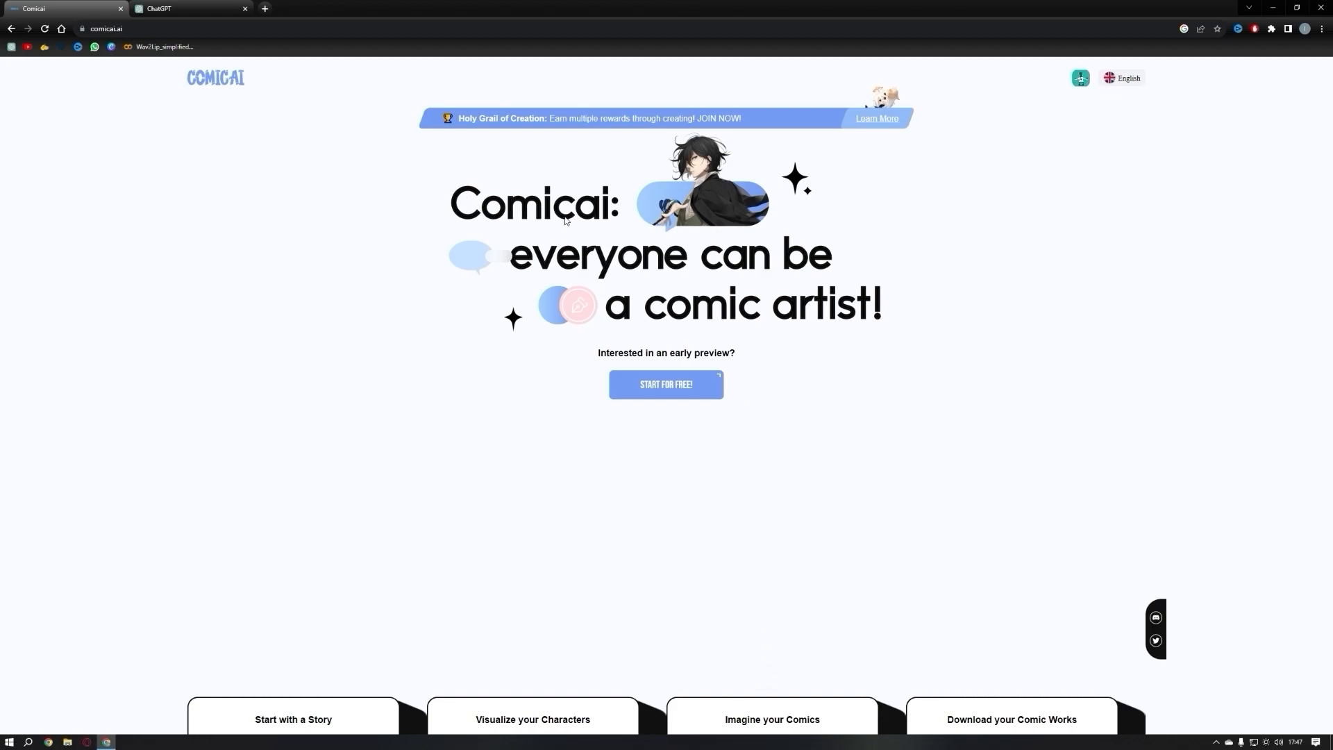
mouse_move(666, 391)
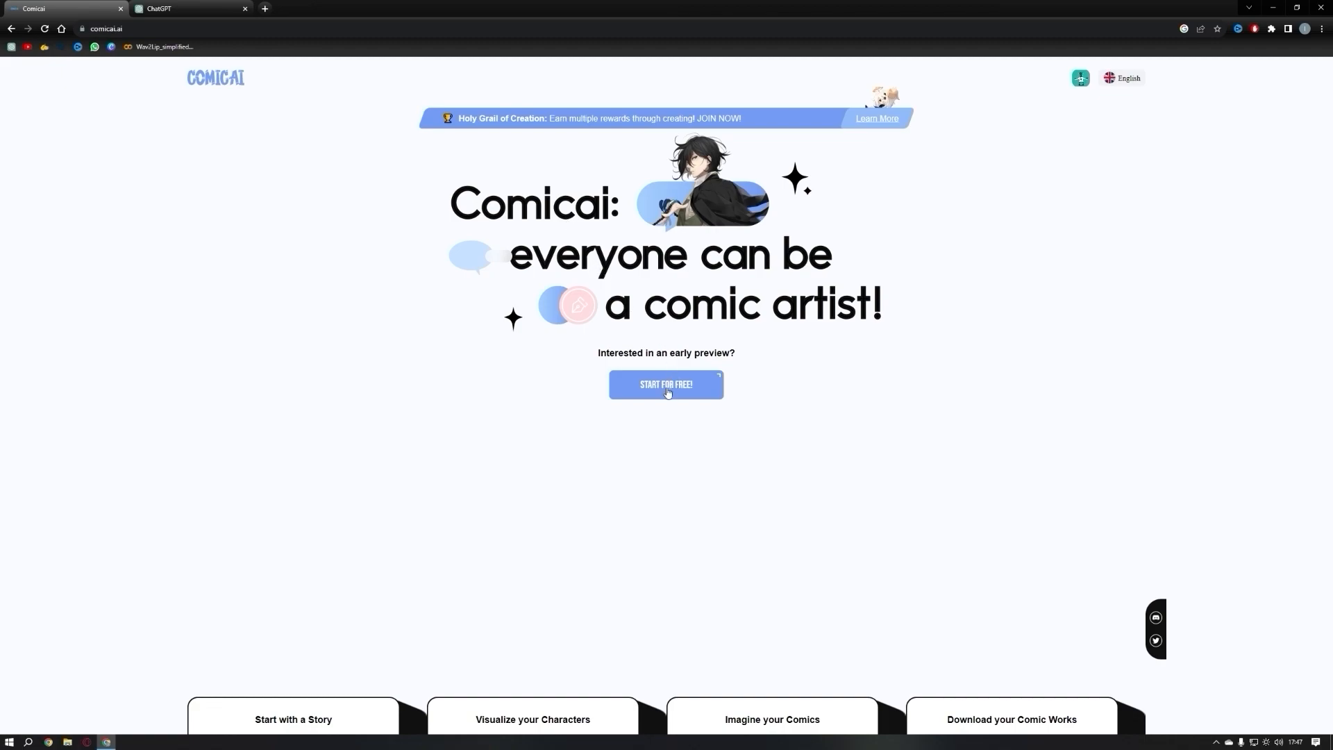
mouse_move(283, 662)
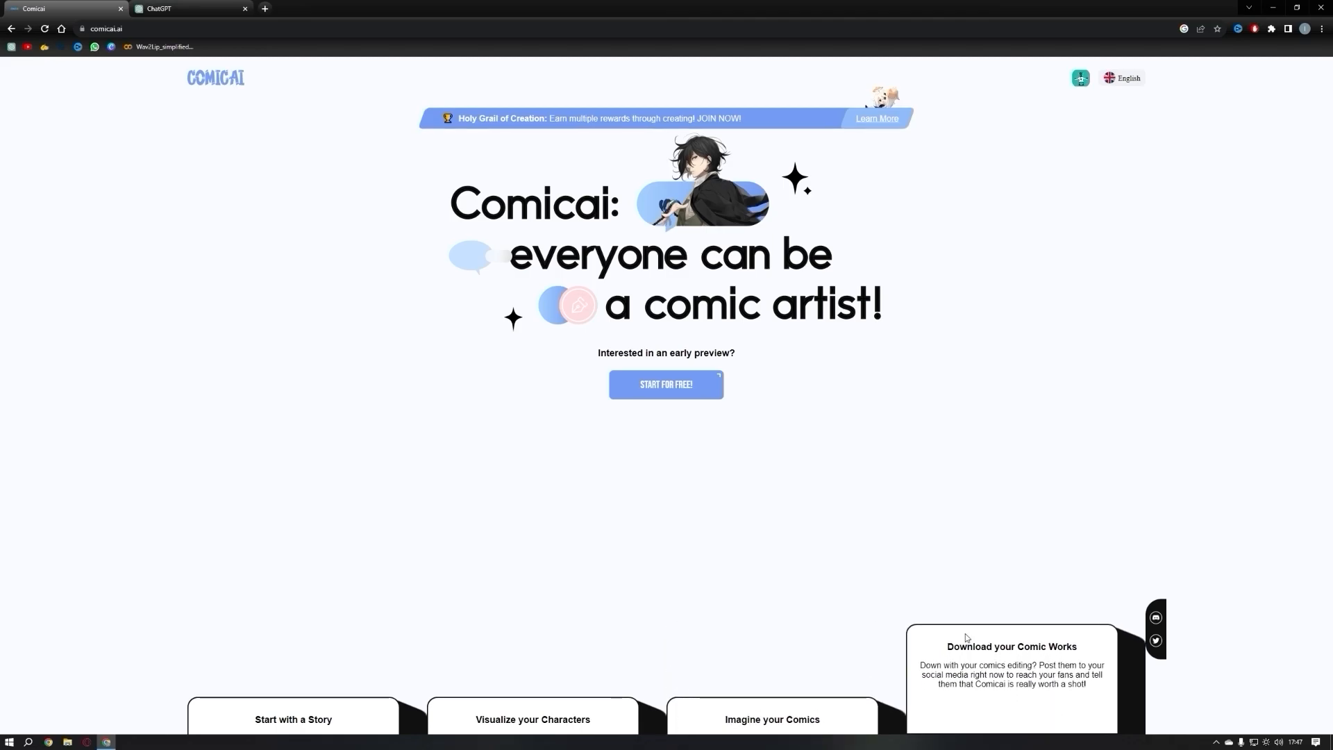
- Start for free from the Comicai landing page to reach the creation dashboard
left_click(666, 385)
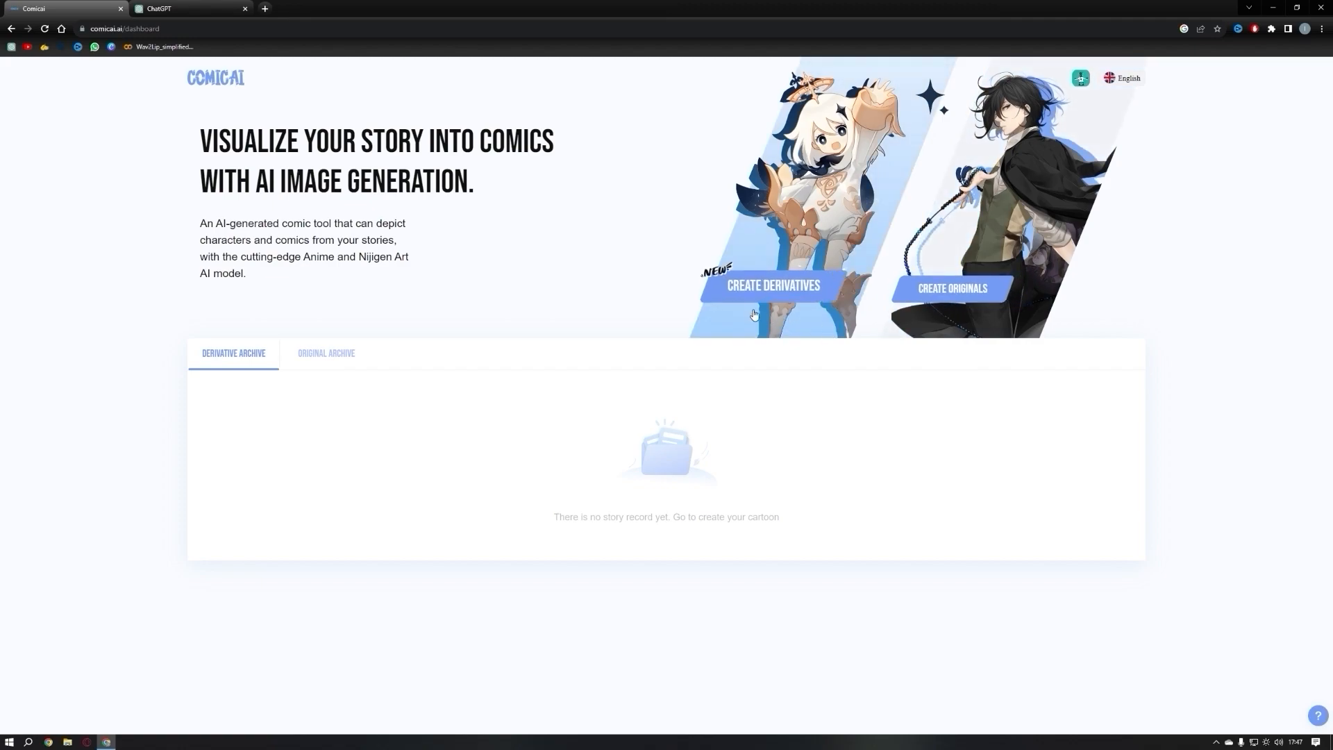
left_click(774, 286)
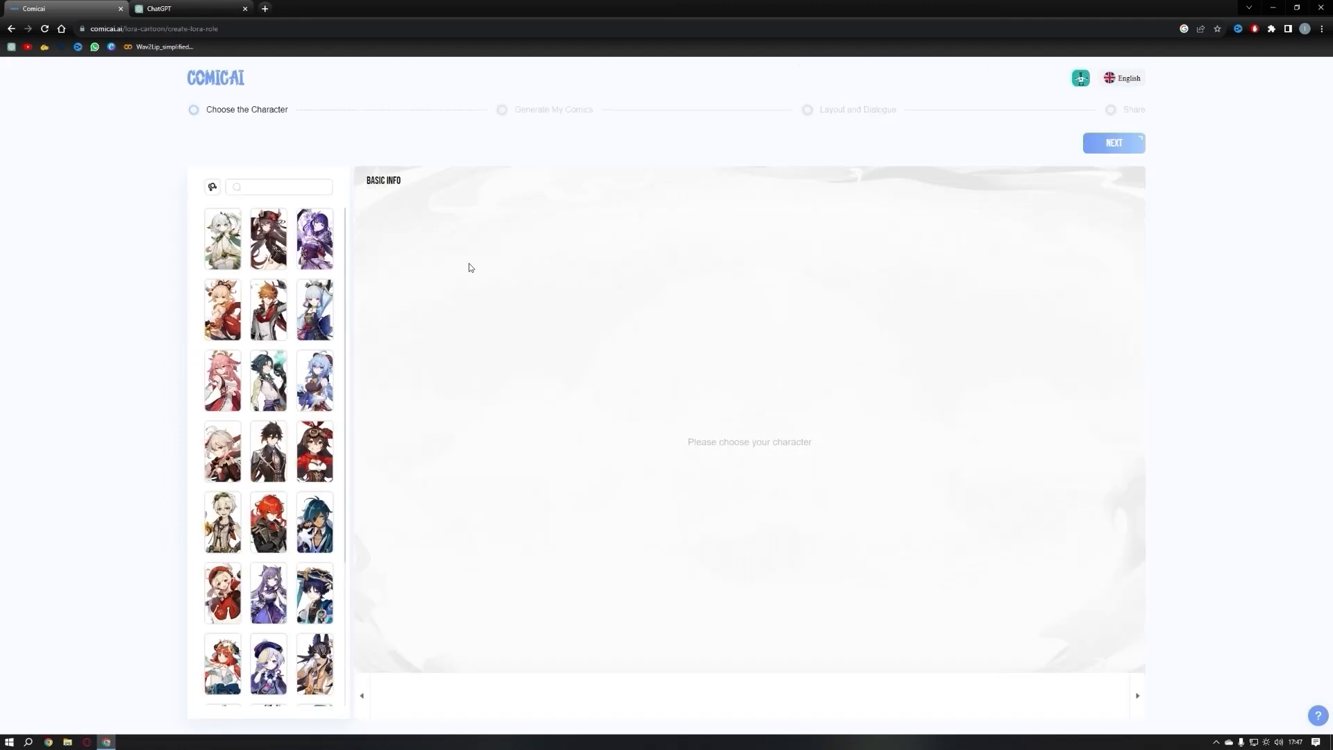
scroll("down", 3)
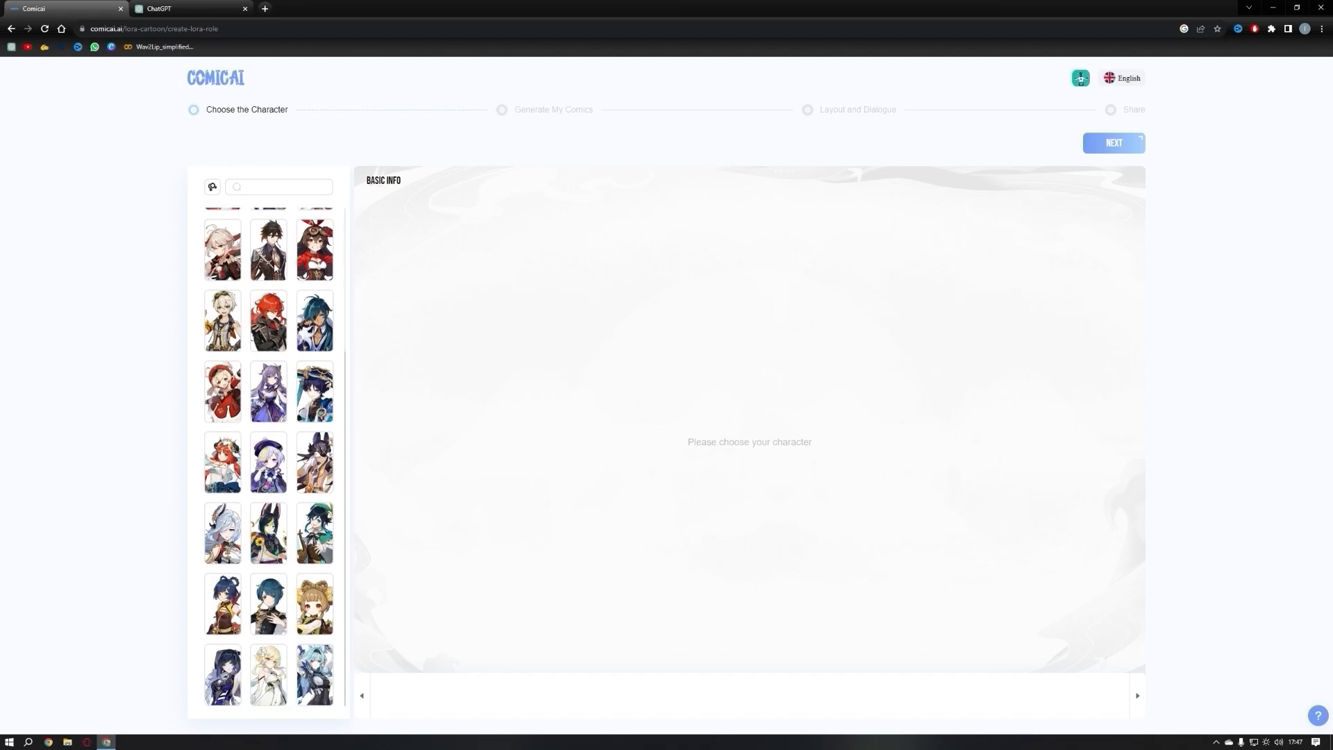
mouse_move(539, 261)
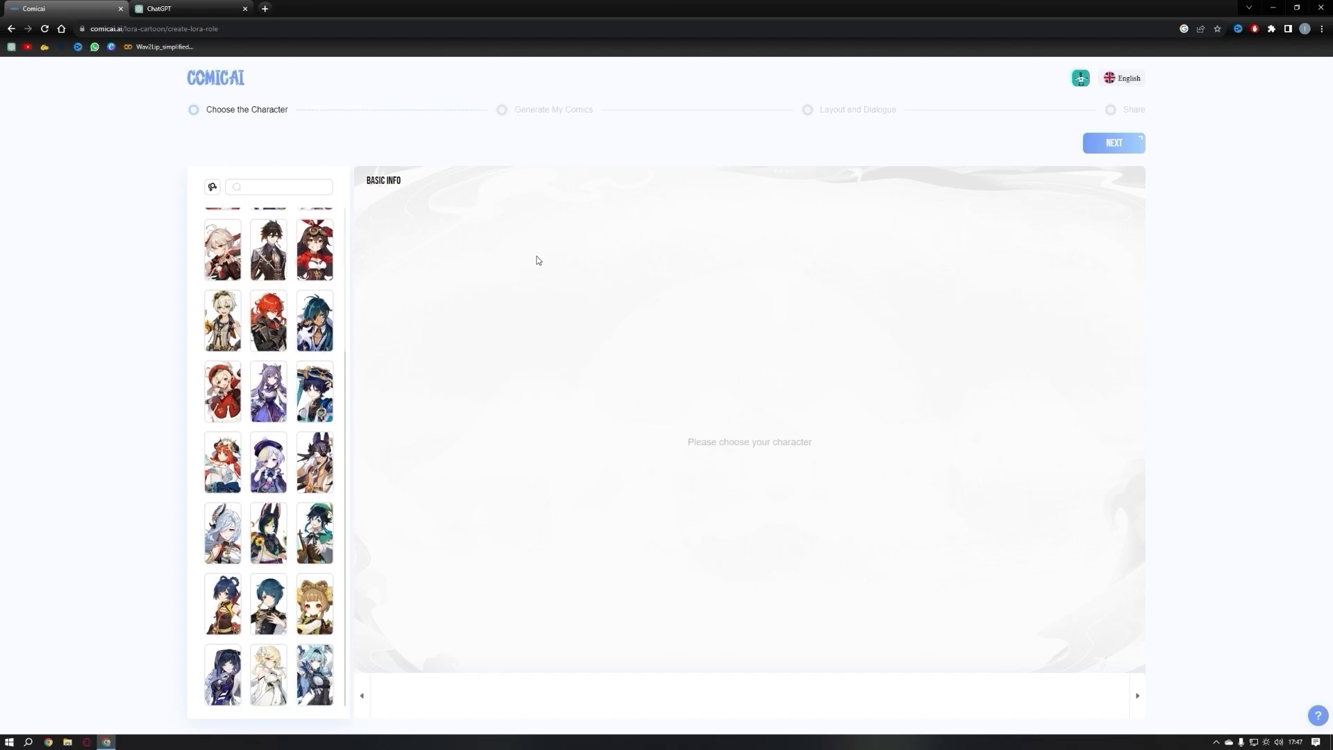
left_click(215, 77)
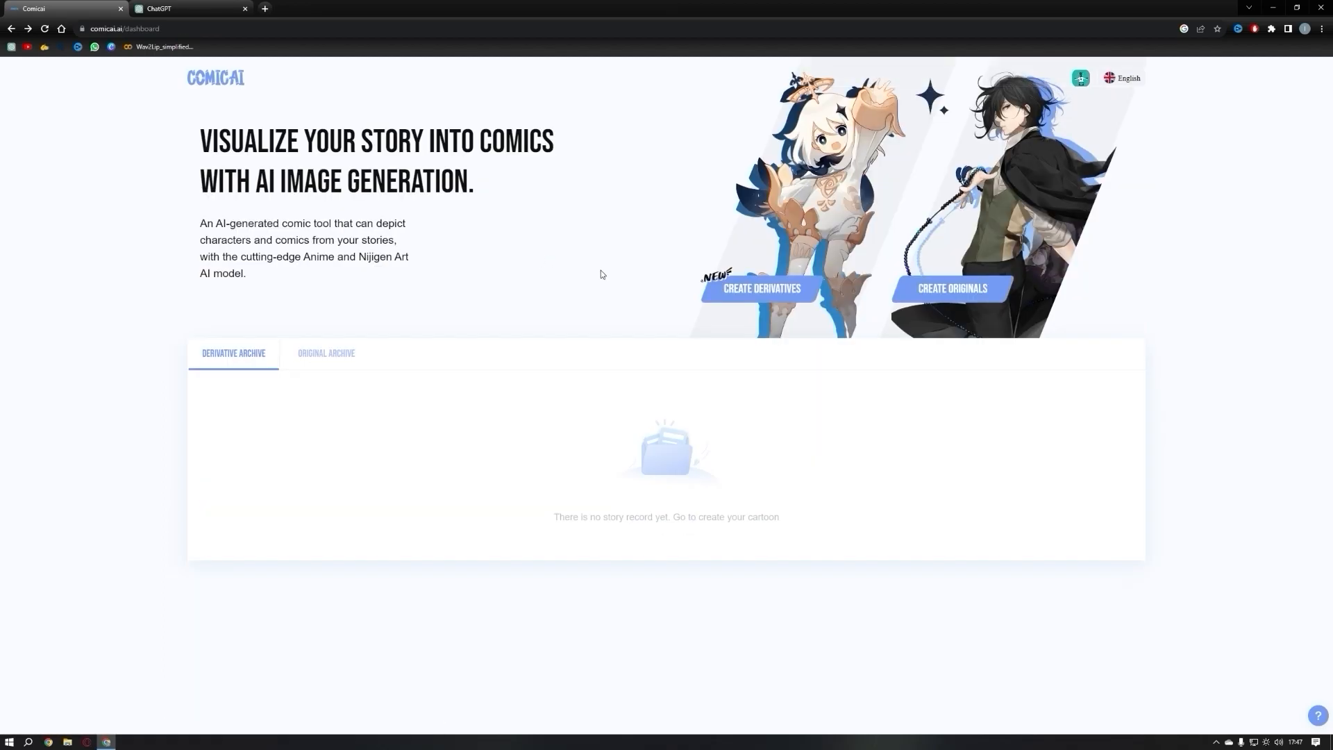
mouse_move(980, 274)
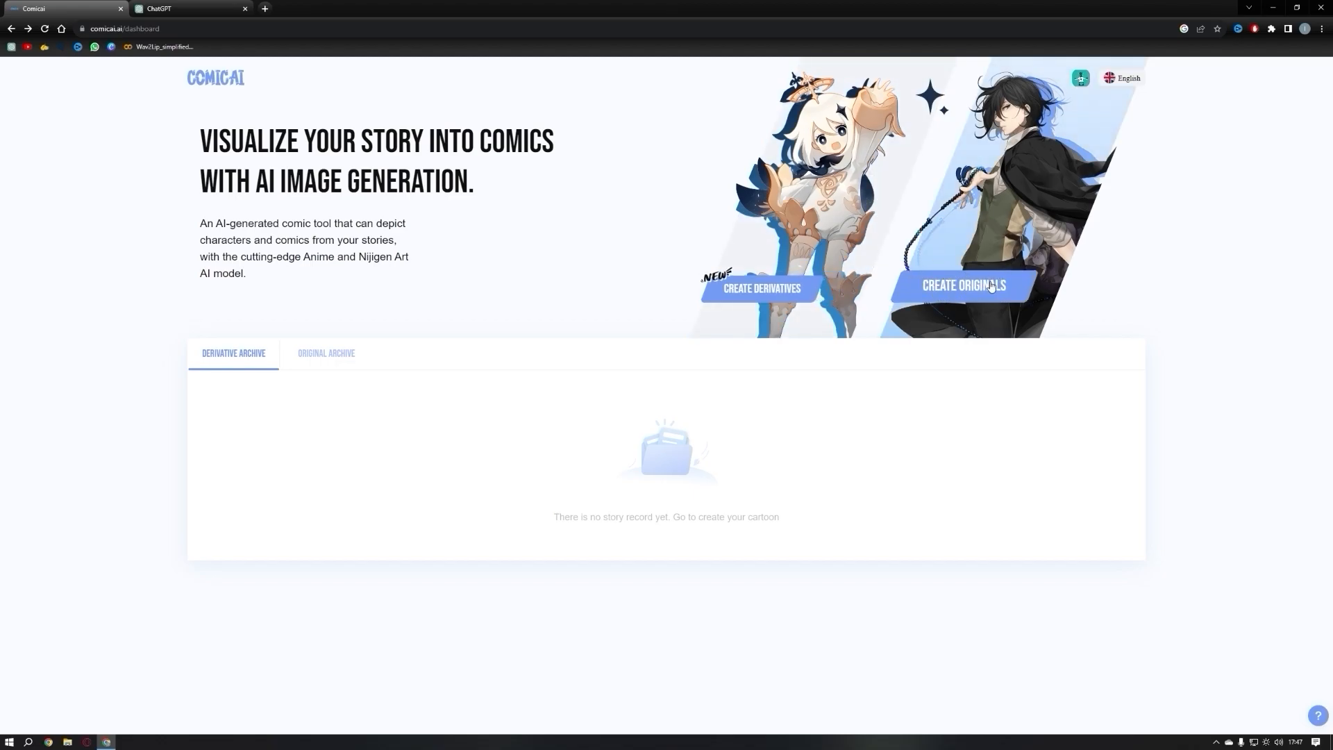
- Choose Create Originals to reach the story-or-free-creativity prompt
left_click(965, 286)
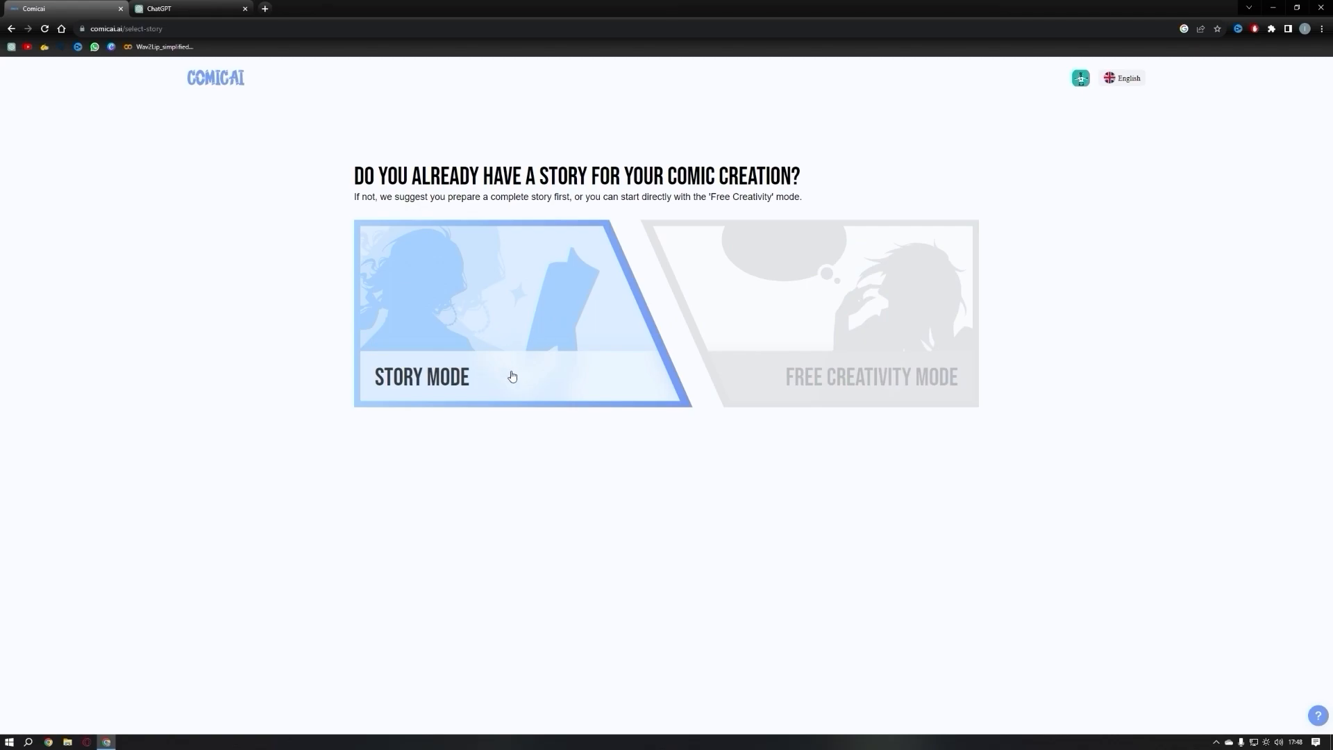
mouse_move(875, 394)
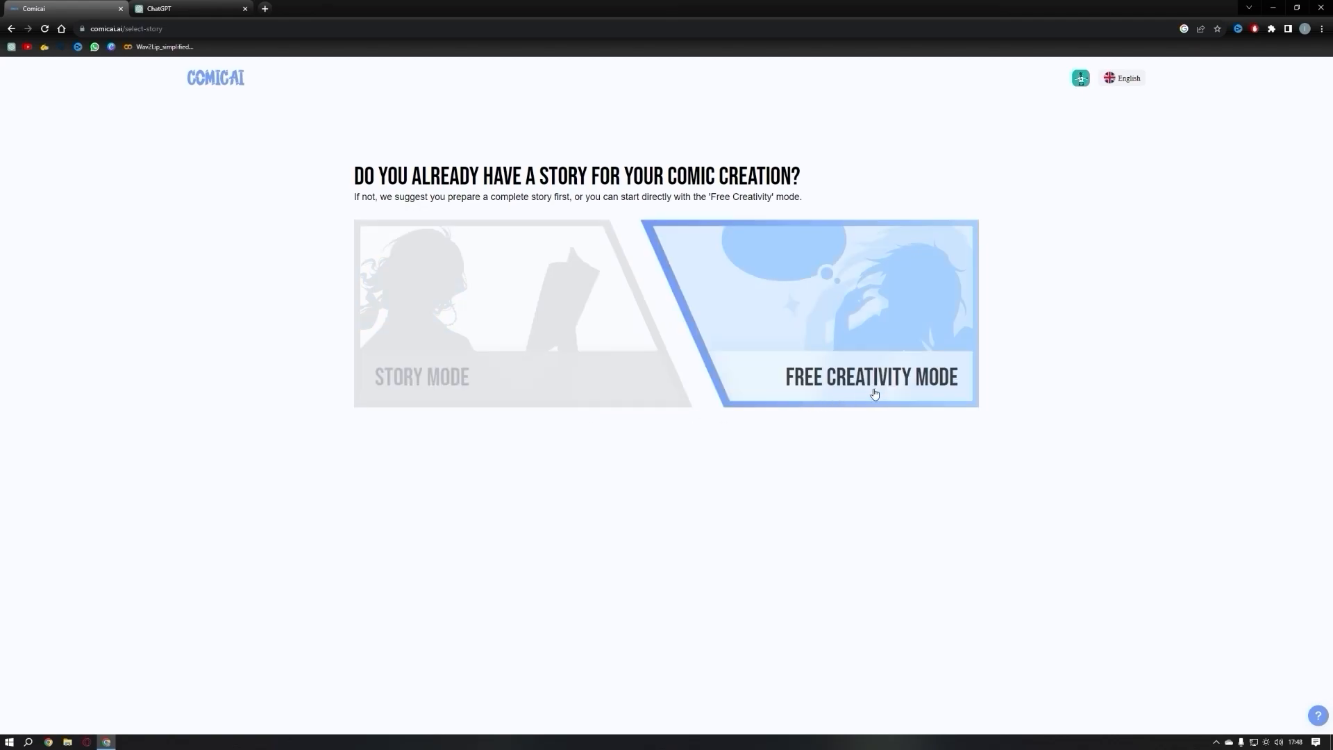
mouse_move(817, 386)
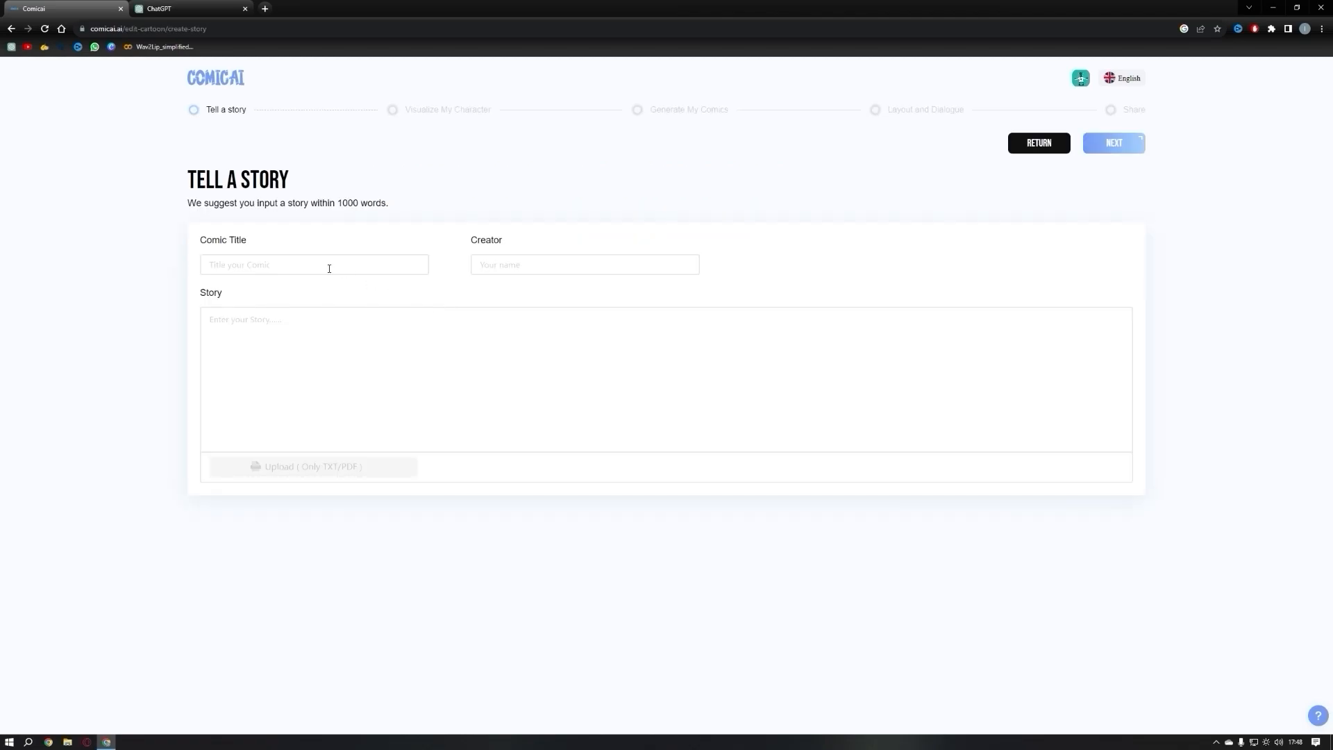
- Ask ChatGPT to create a comic strip script, then return to the Comicai story form
left_click(159, 8)
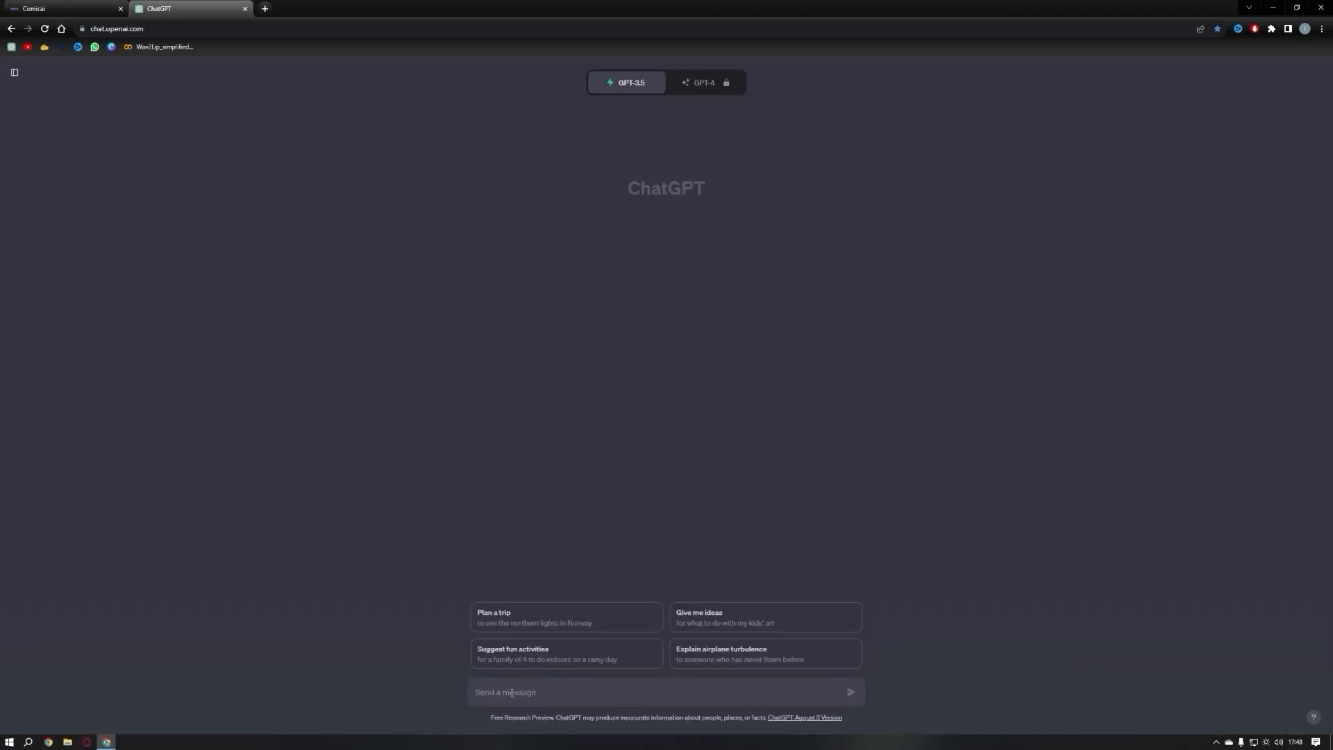
type("create a comic strip about")
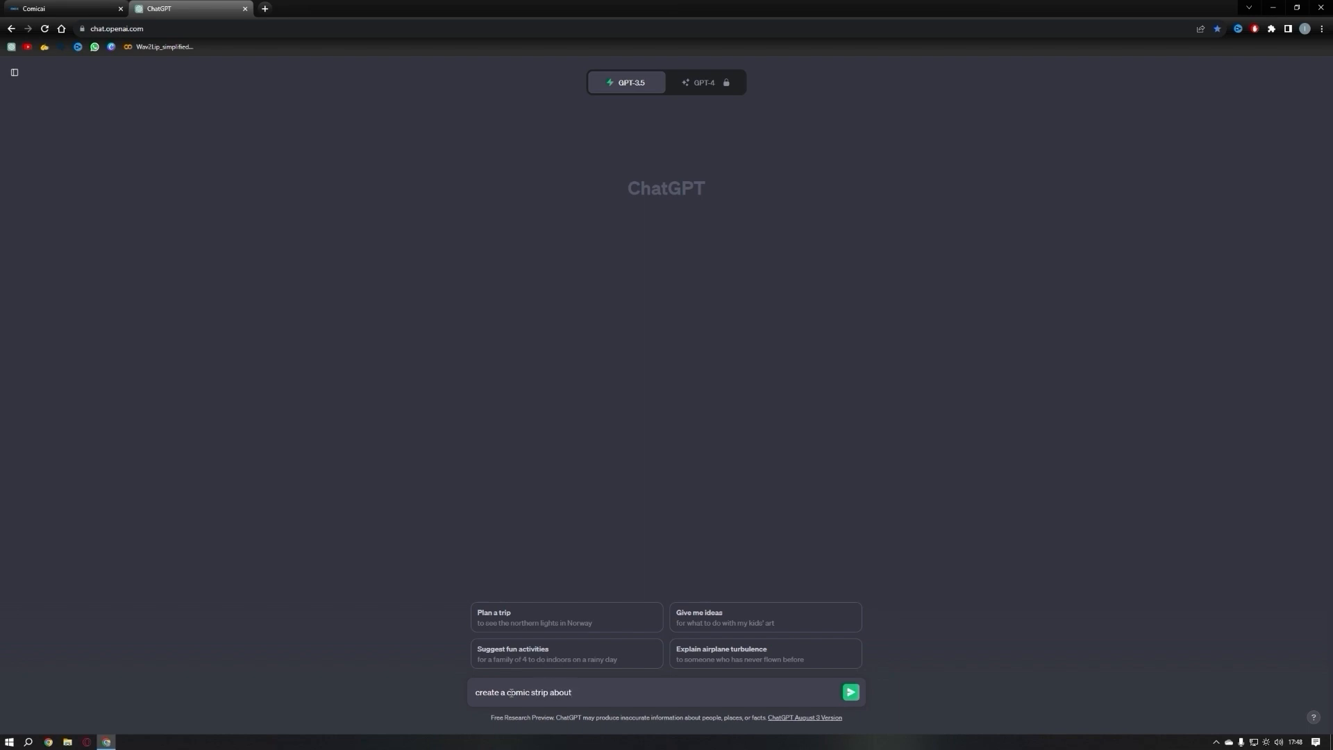
left_click(850, 691)
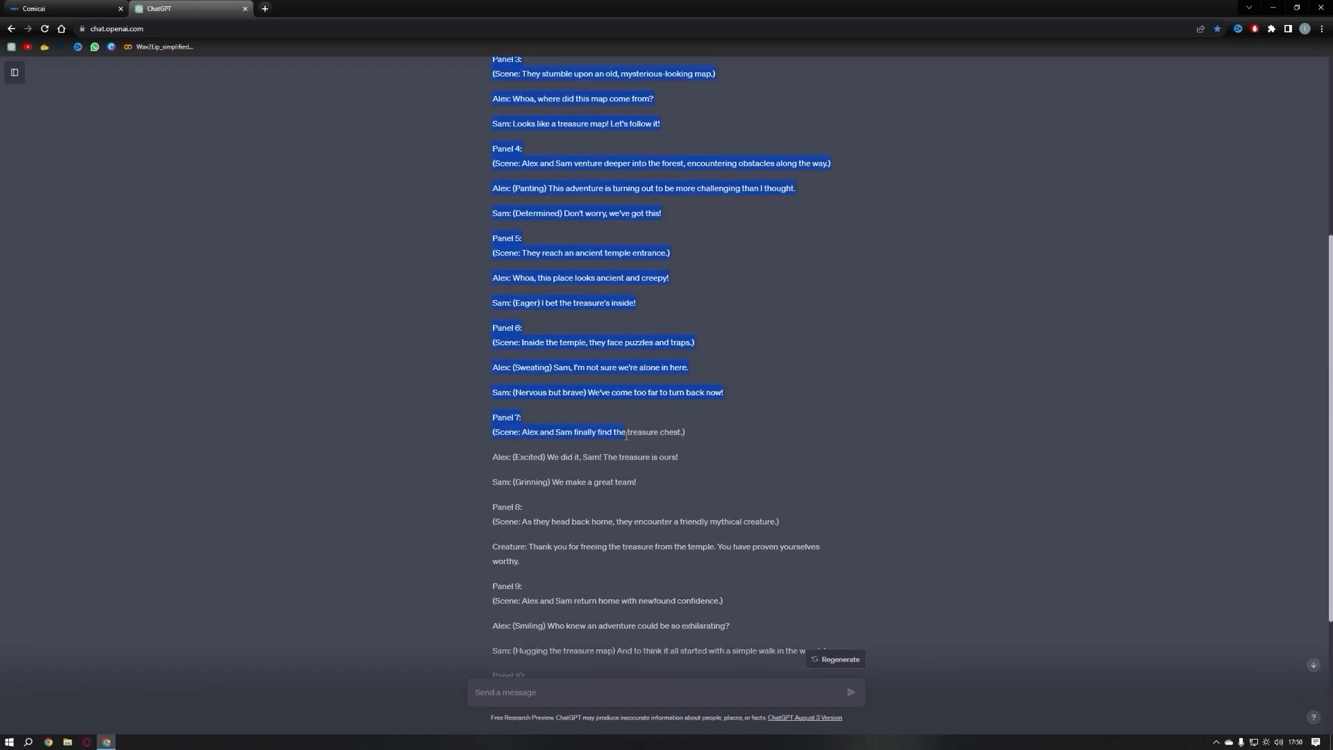
left_click(49, 10)
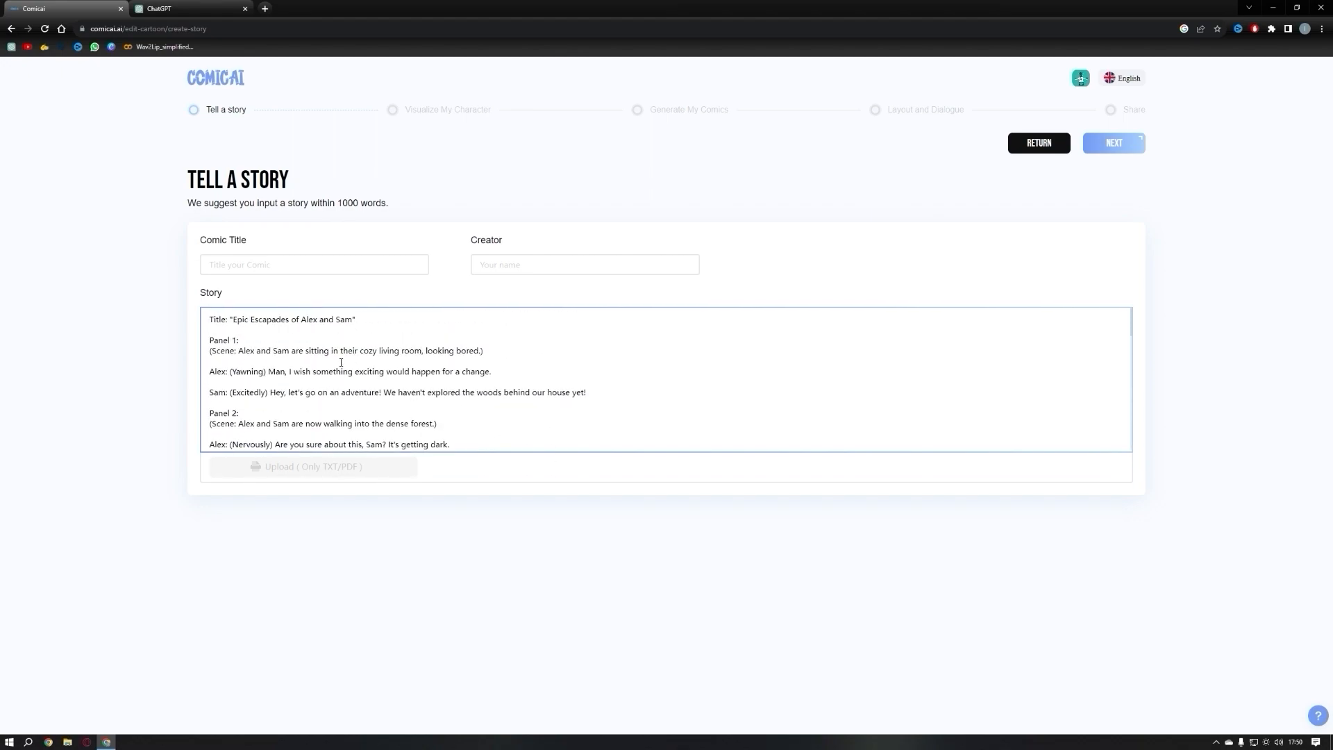
- Enter creator name 'AI AGE' on the Tell a story form and continue to character visualisation
scroll("down", 3)
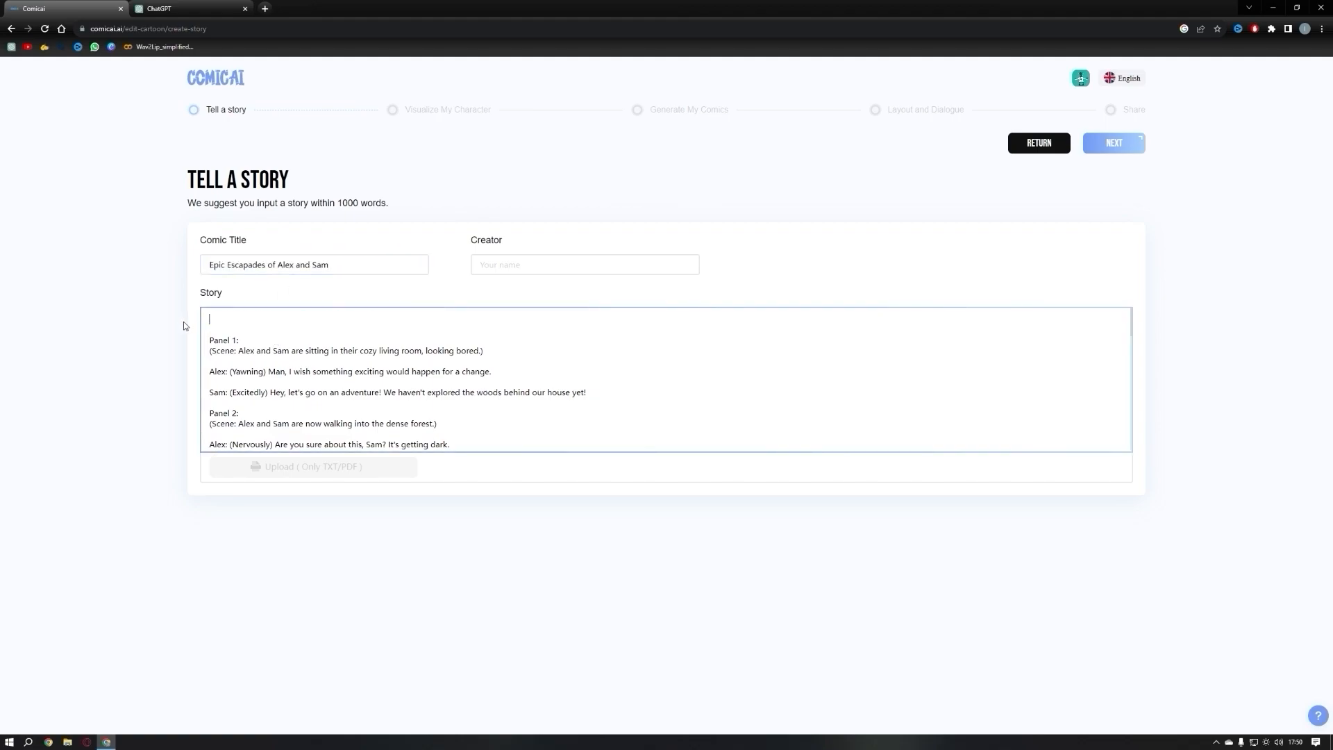
left_click(584, 264)
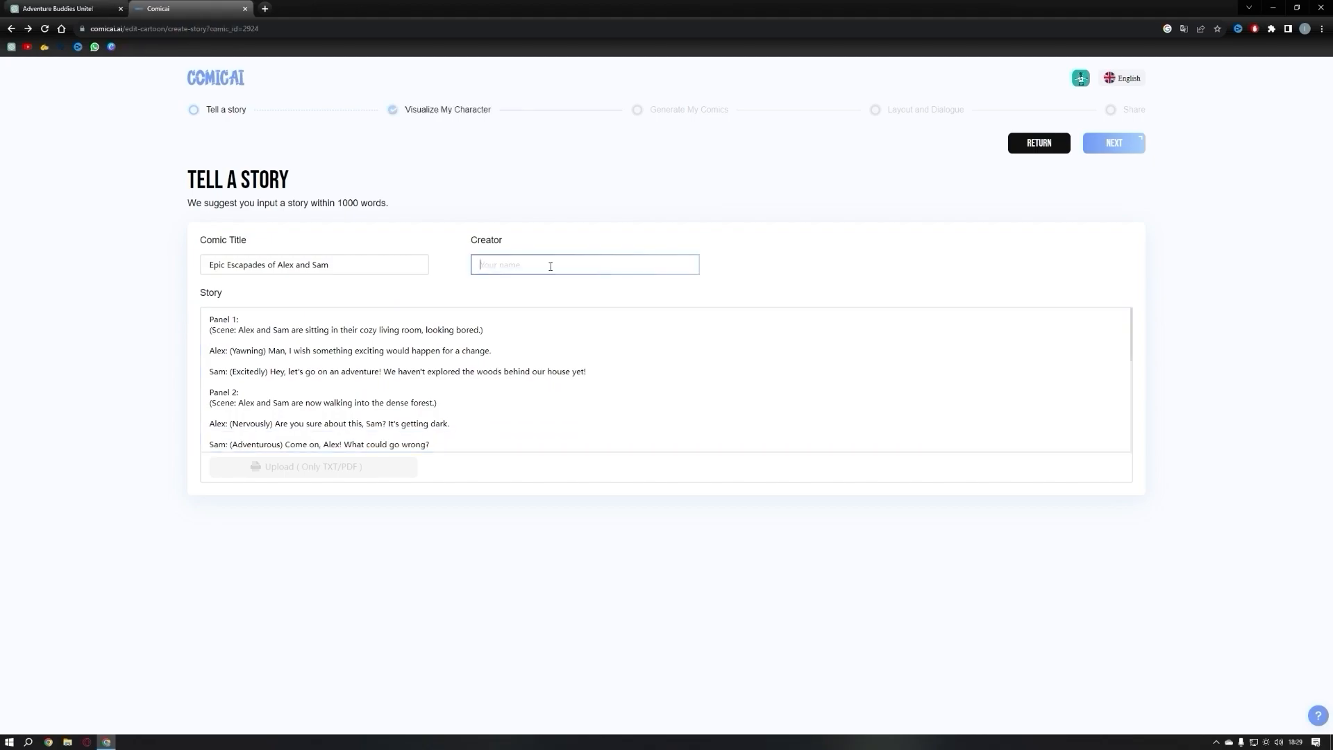
type("AI AGE")
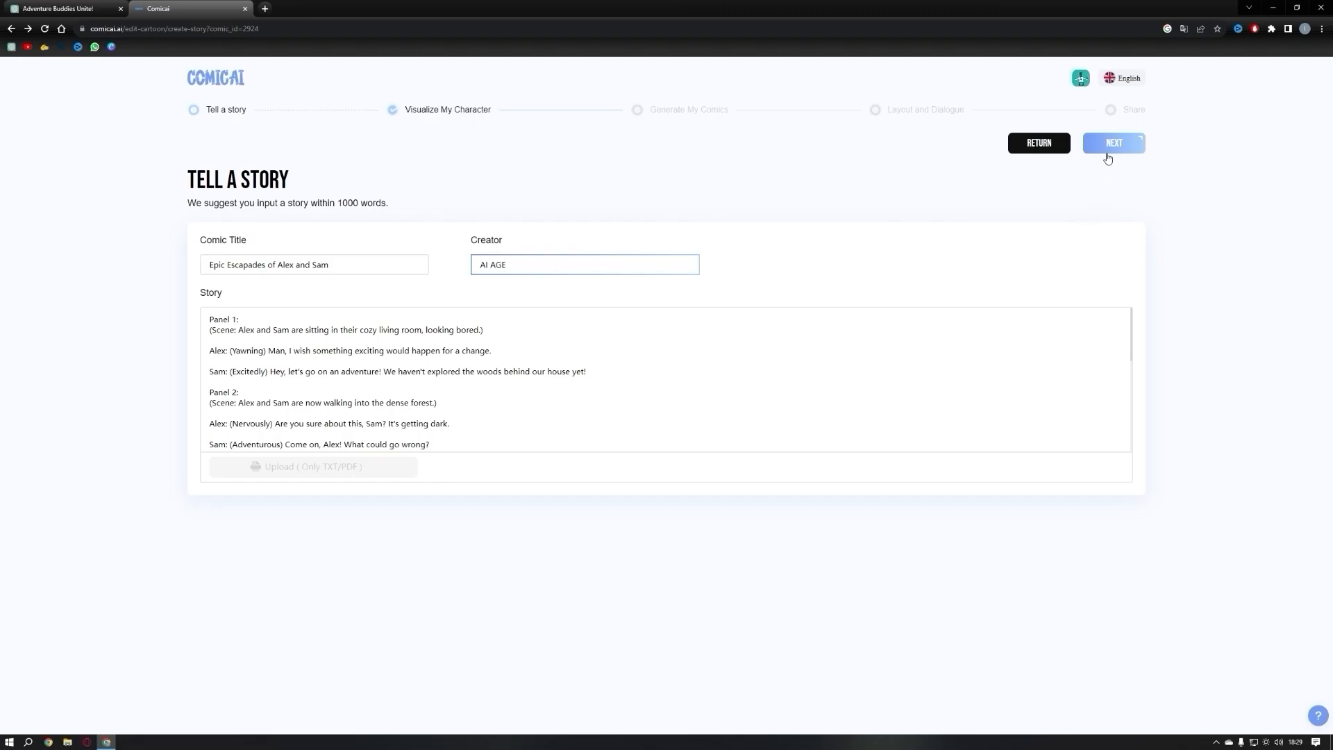
left_click(1113, 142)
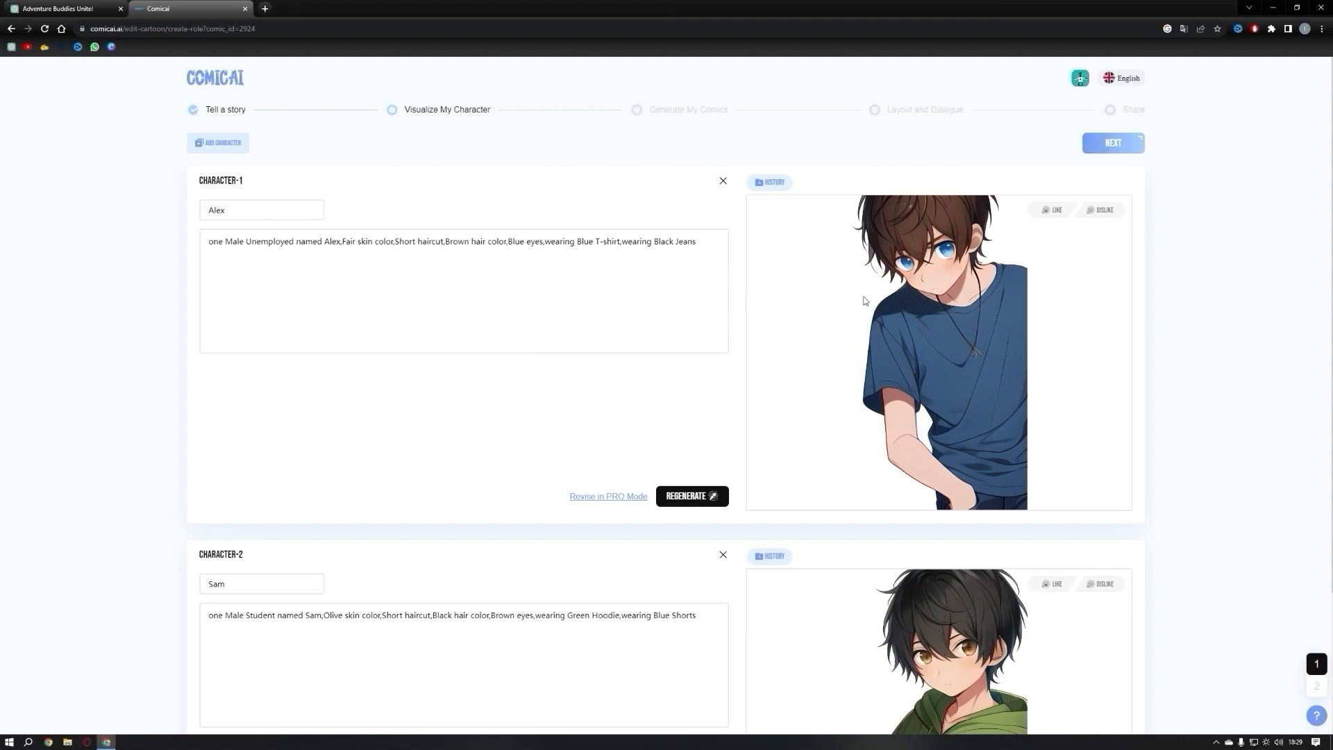
mouse_move(942, 379)
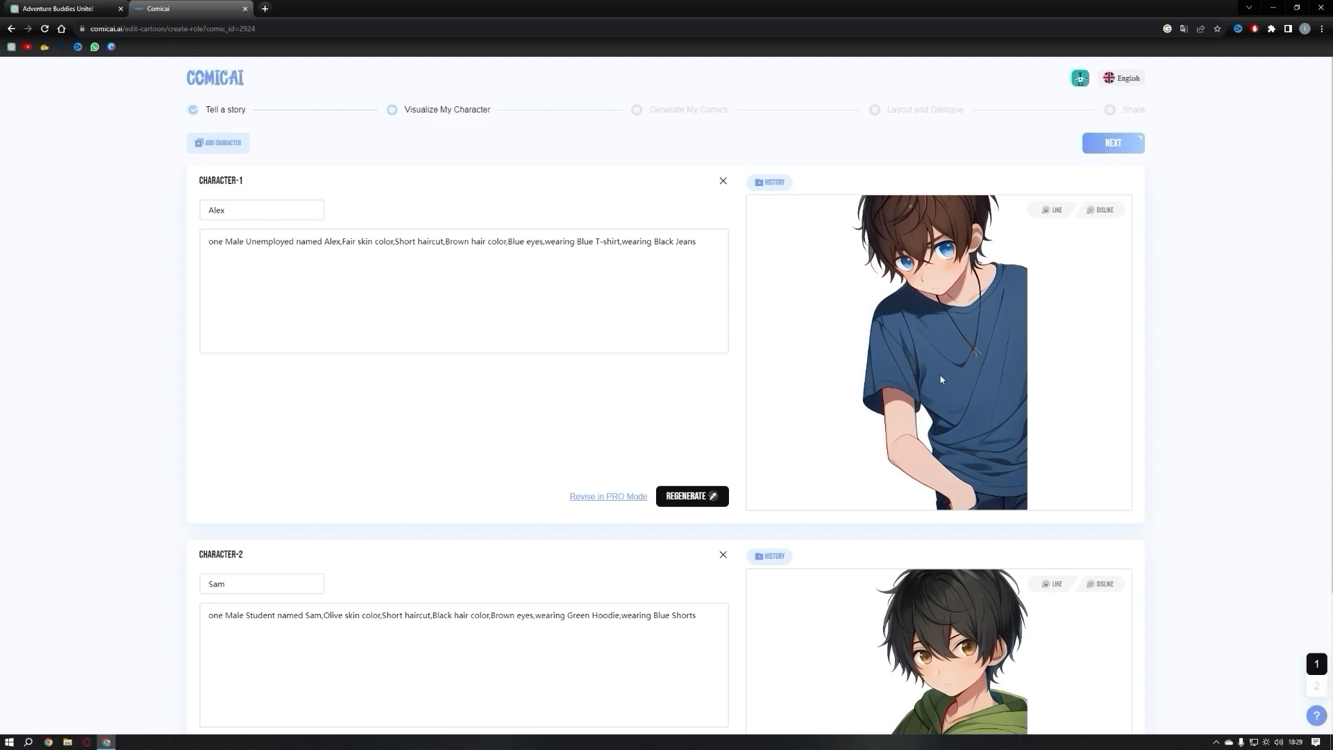
mouse_move(914, 370)
type("LUE")
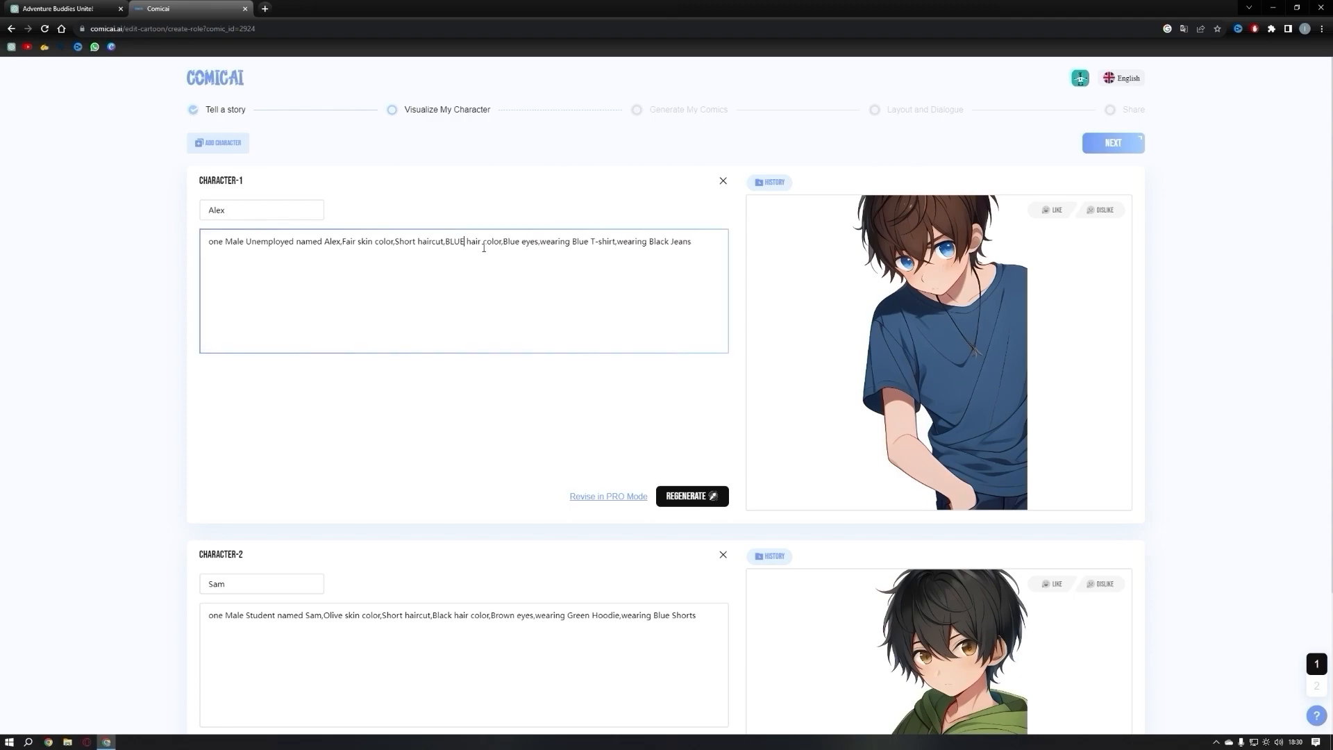
mouse_move(586, 238)
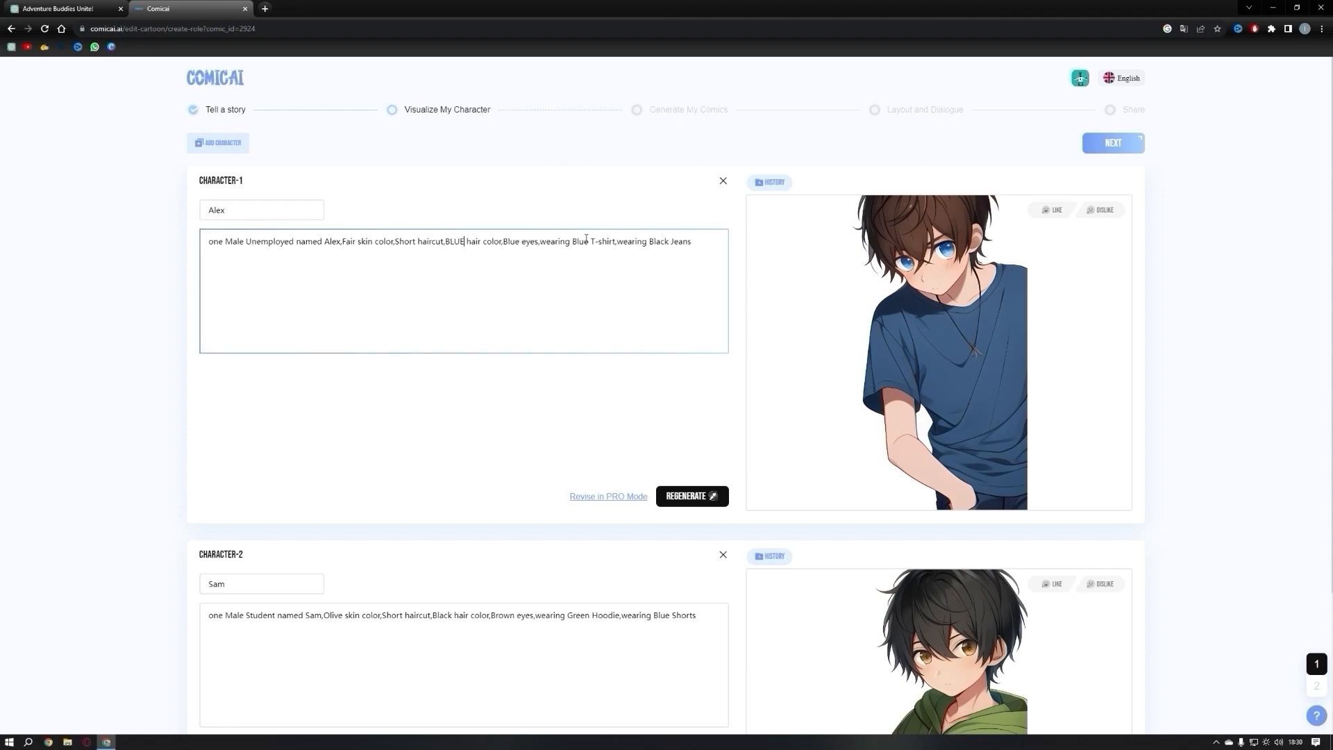
- Regenerate Alex's portrait from the revised blue-hair, white-T-shirt description
left_click(691, 496)
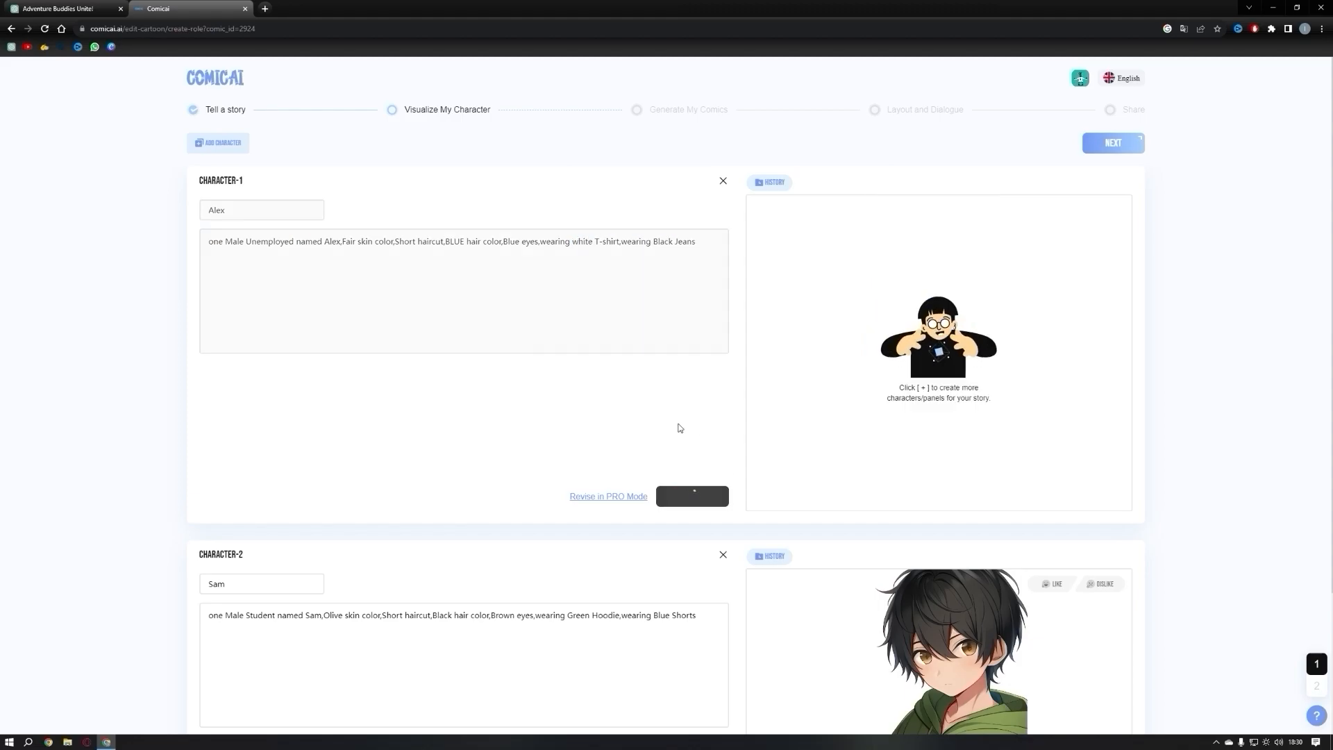
left_click(692, 496)
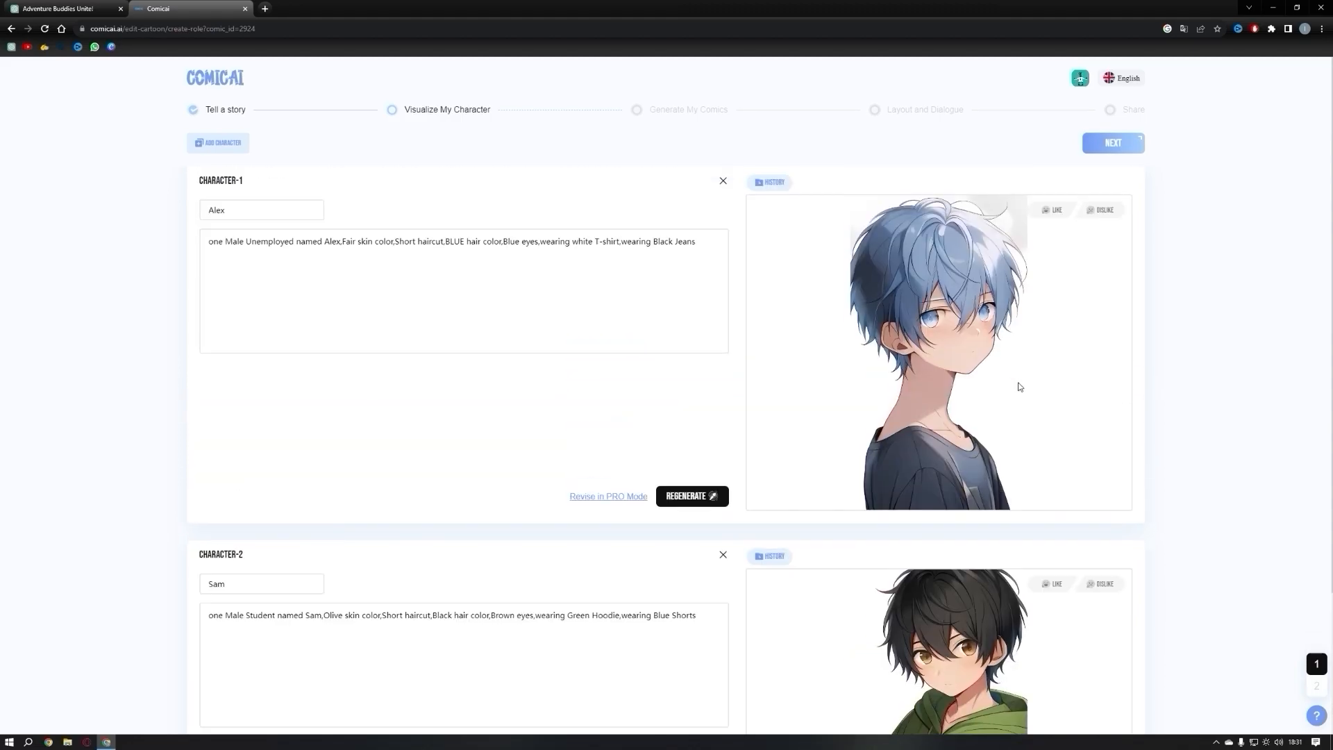
scroll("down", 3)
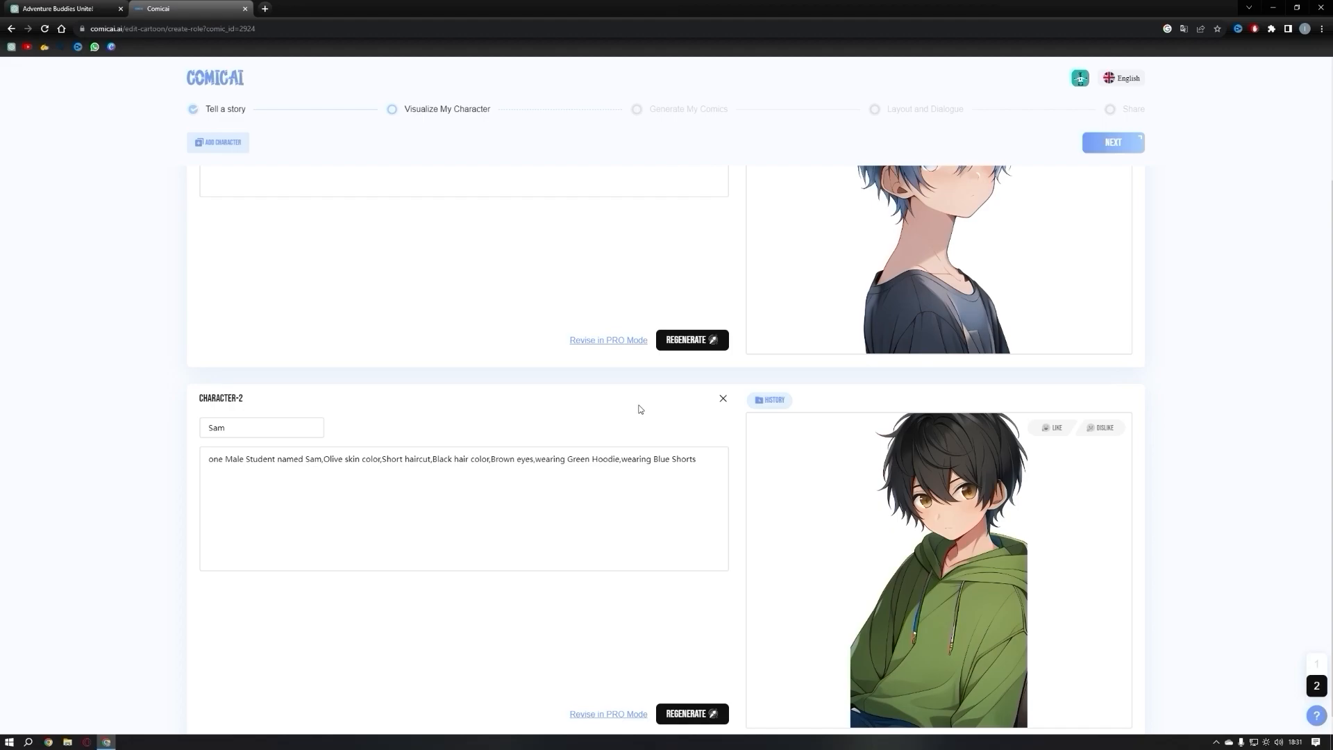
double_click(441, 540)
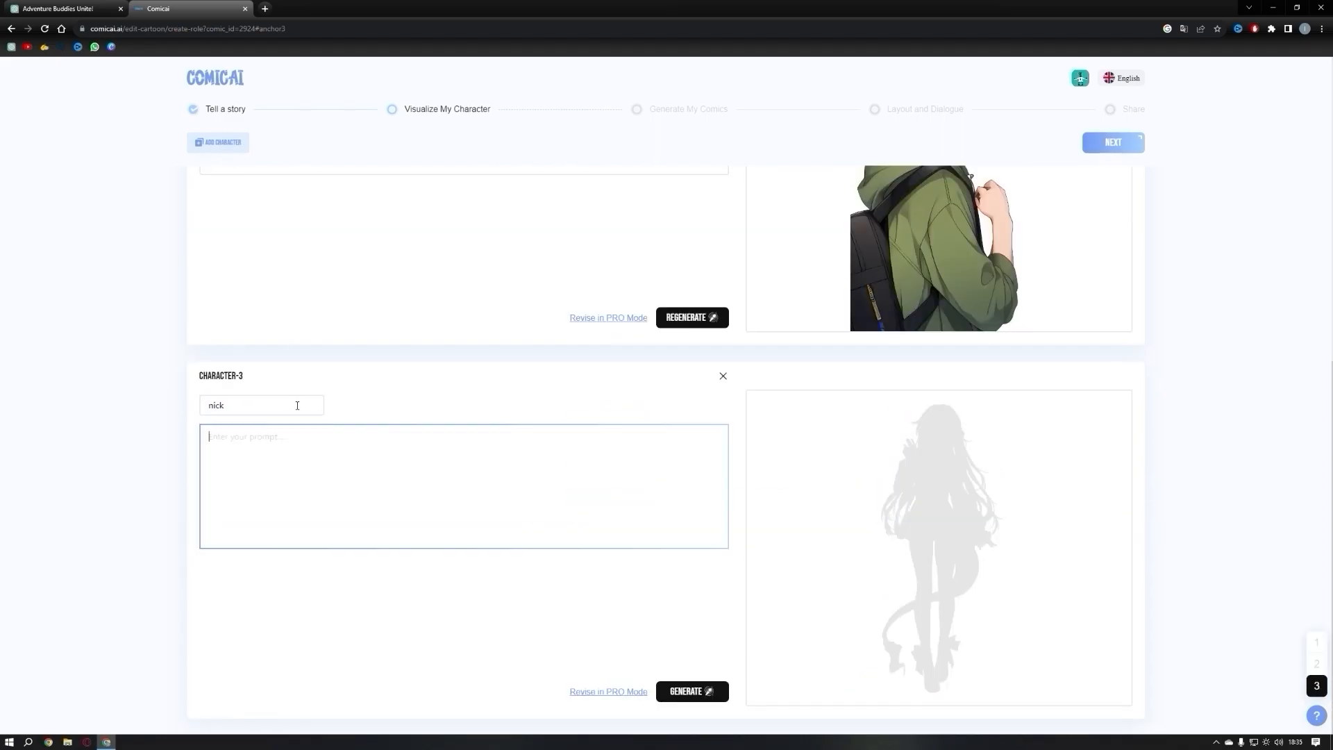
- Describe nick as 'old man blue hair white sh…', generate his portrait and advance to panel generation
type("old man blue hair white shi")
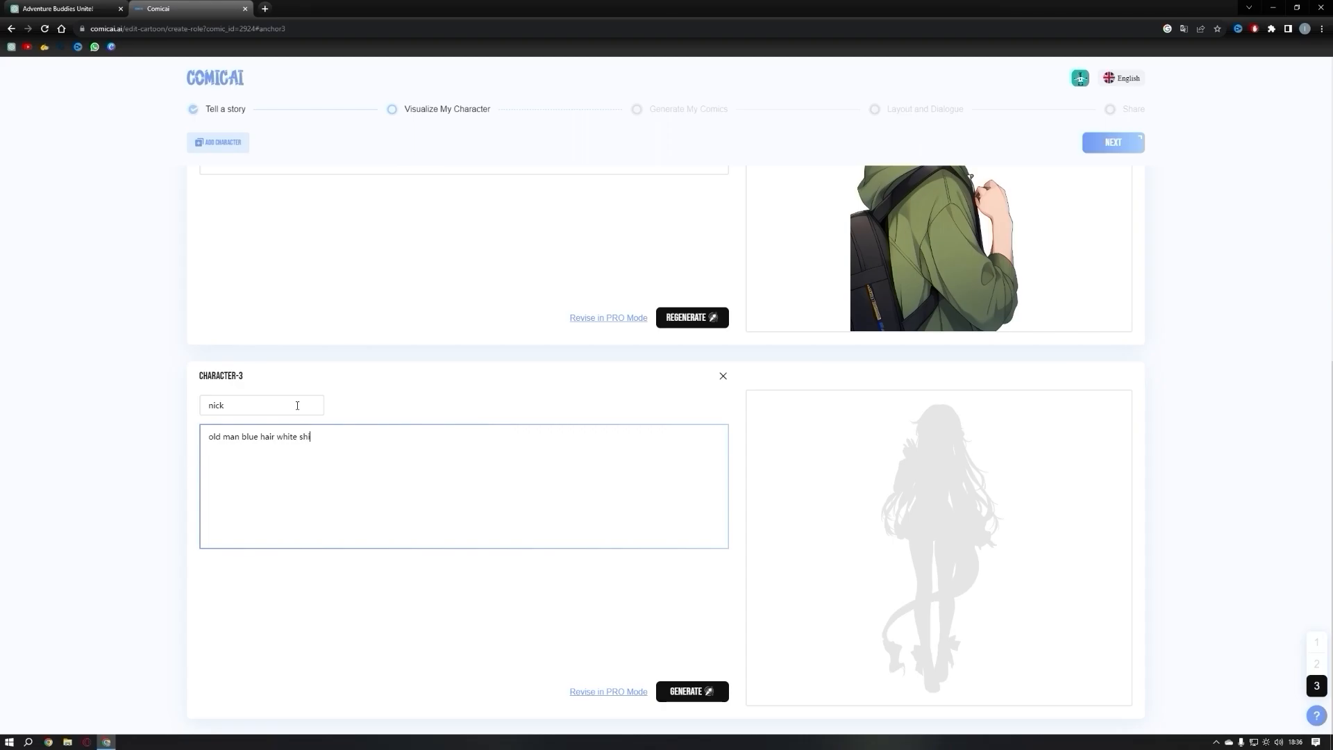
left_click(692, 691)
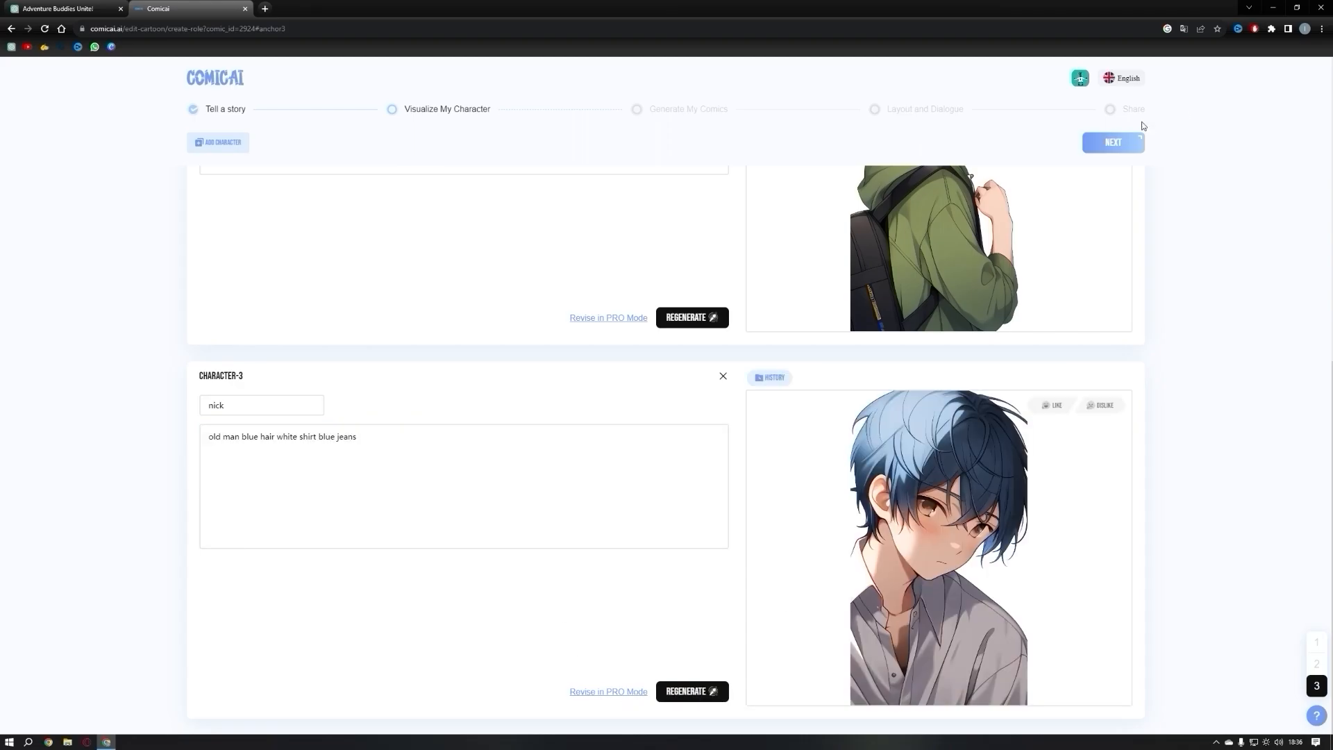
left_click(1113, 142)
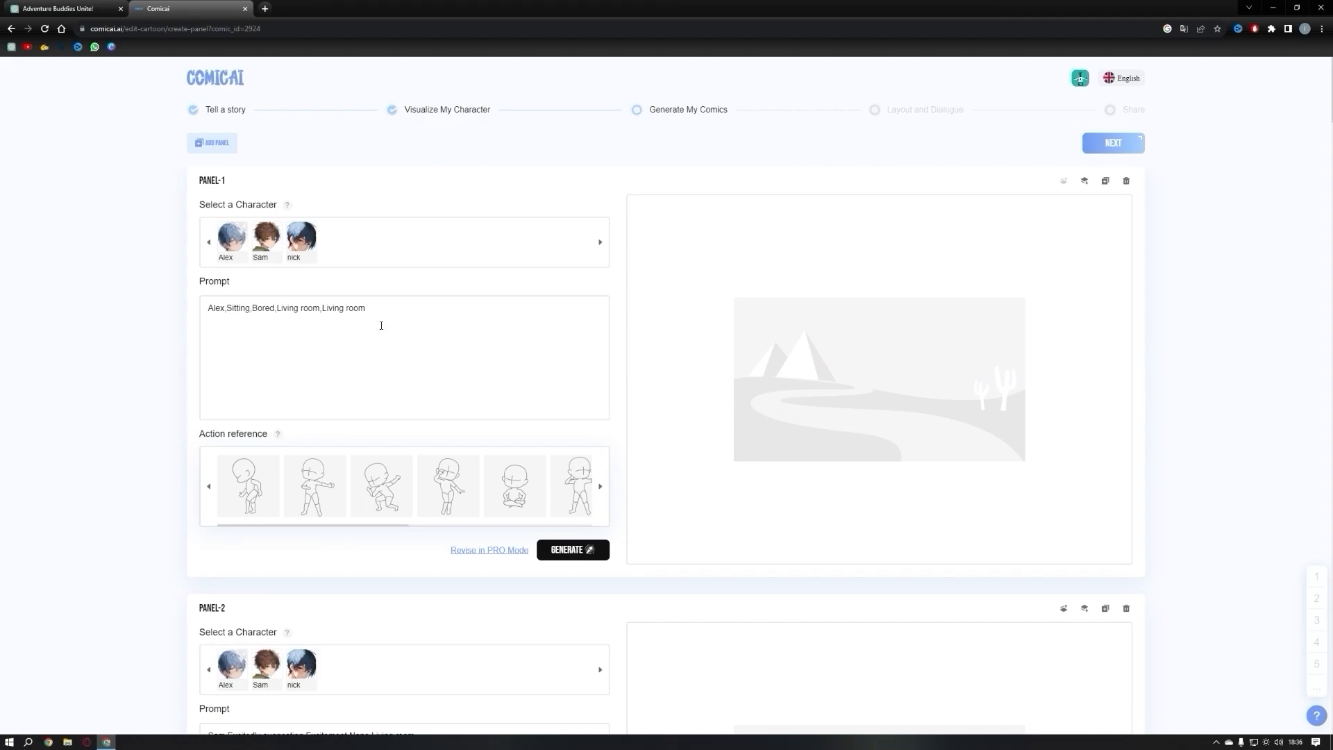
mouse_move(406, 324)
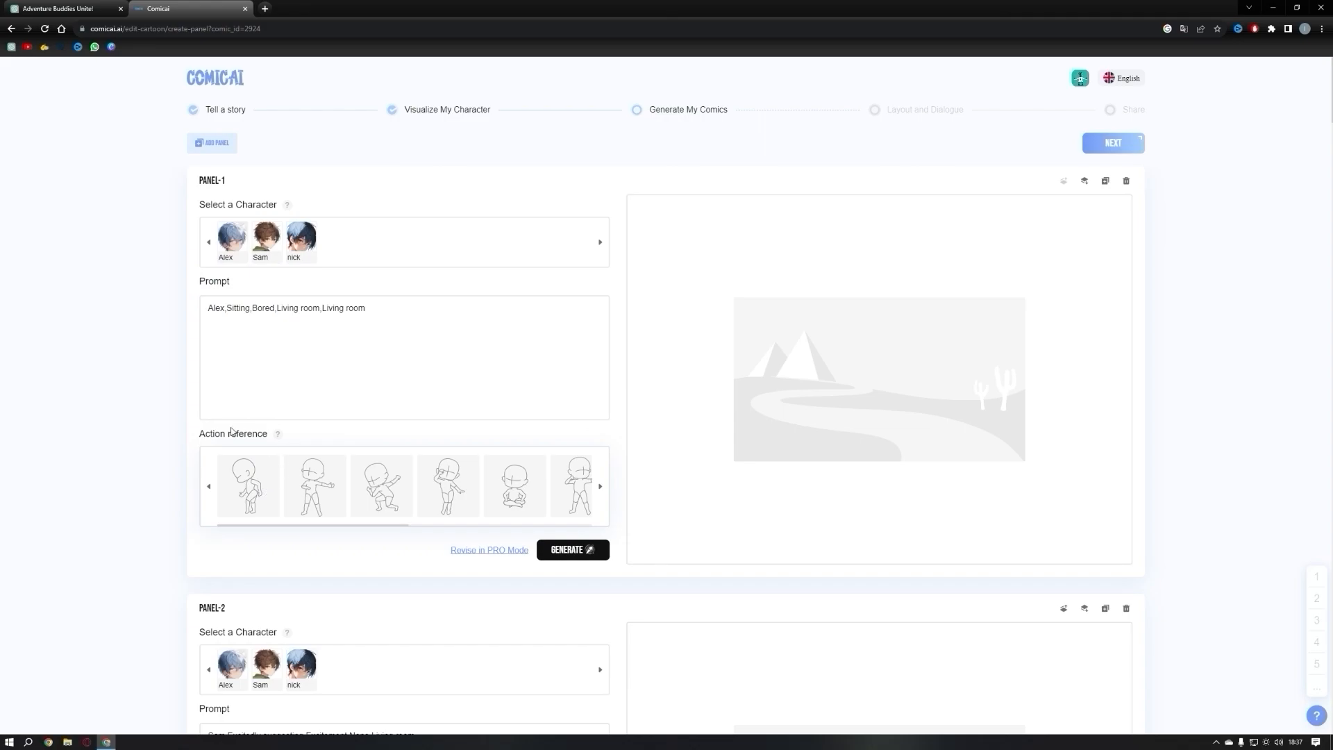
mouse_move(553, 469)
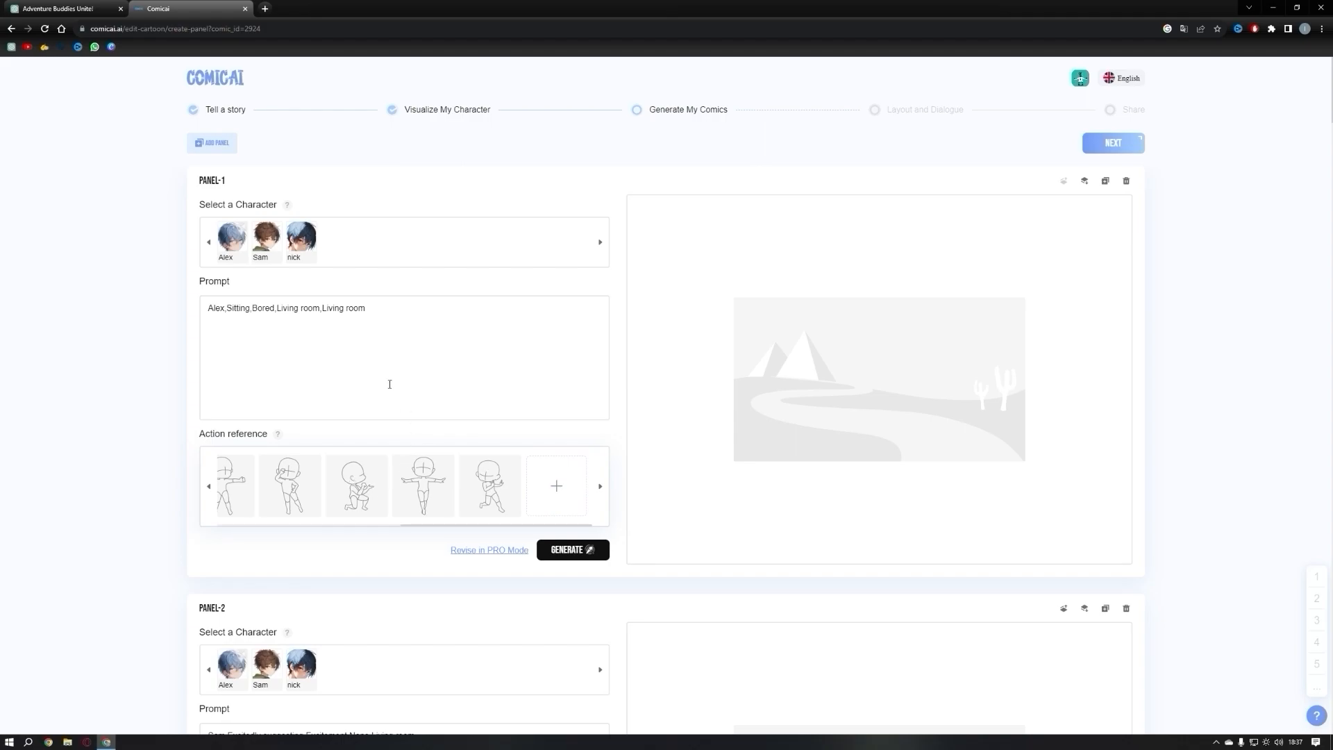
- Cast Alex in the first panel and edit the first and third panel prompts
left_click(232, 239)
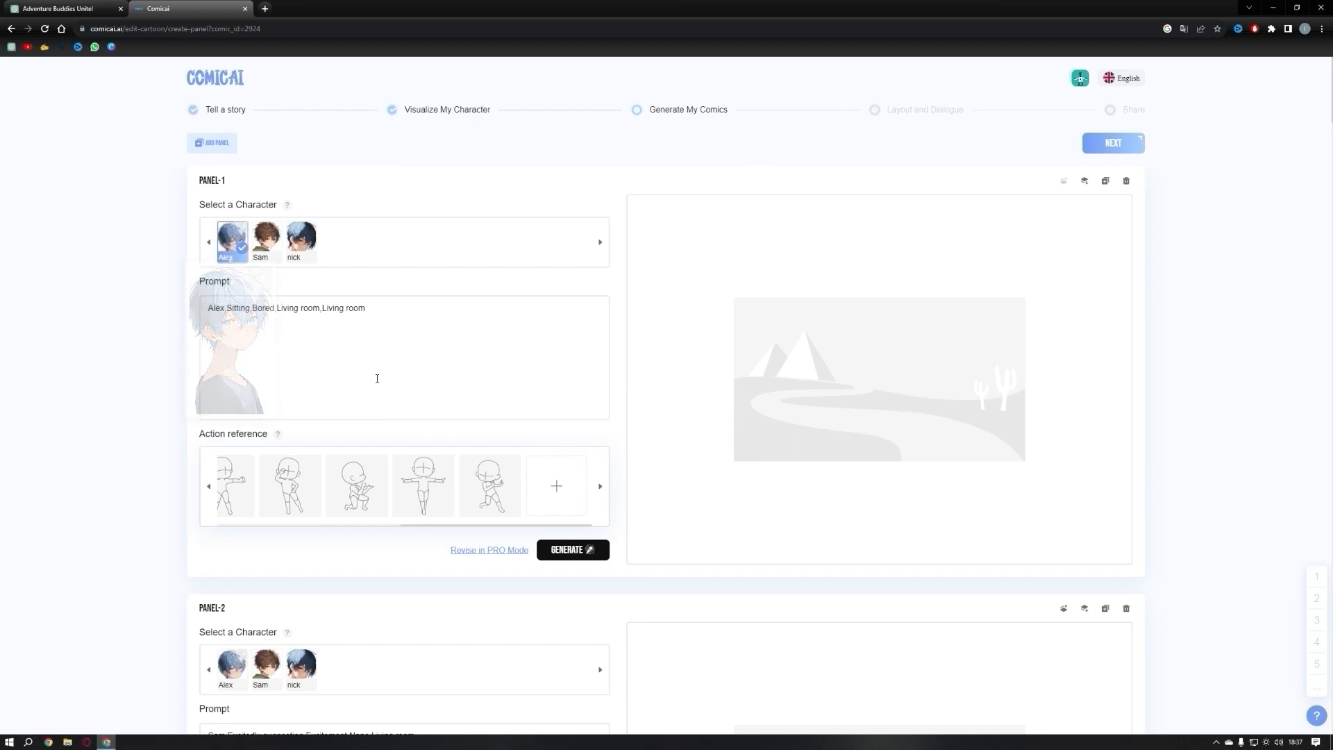
left_click(572, 550)
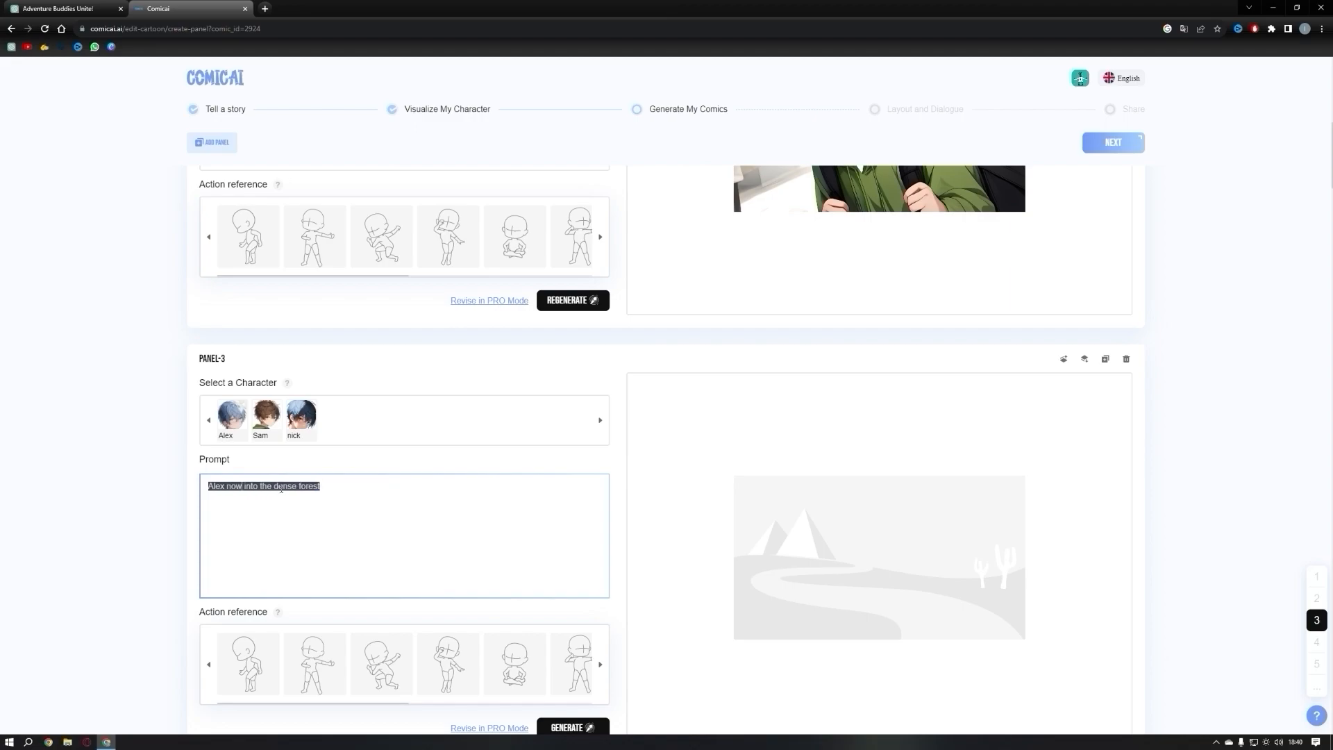
mouse_move(350, 500)
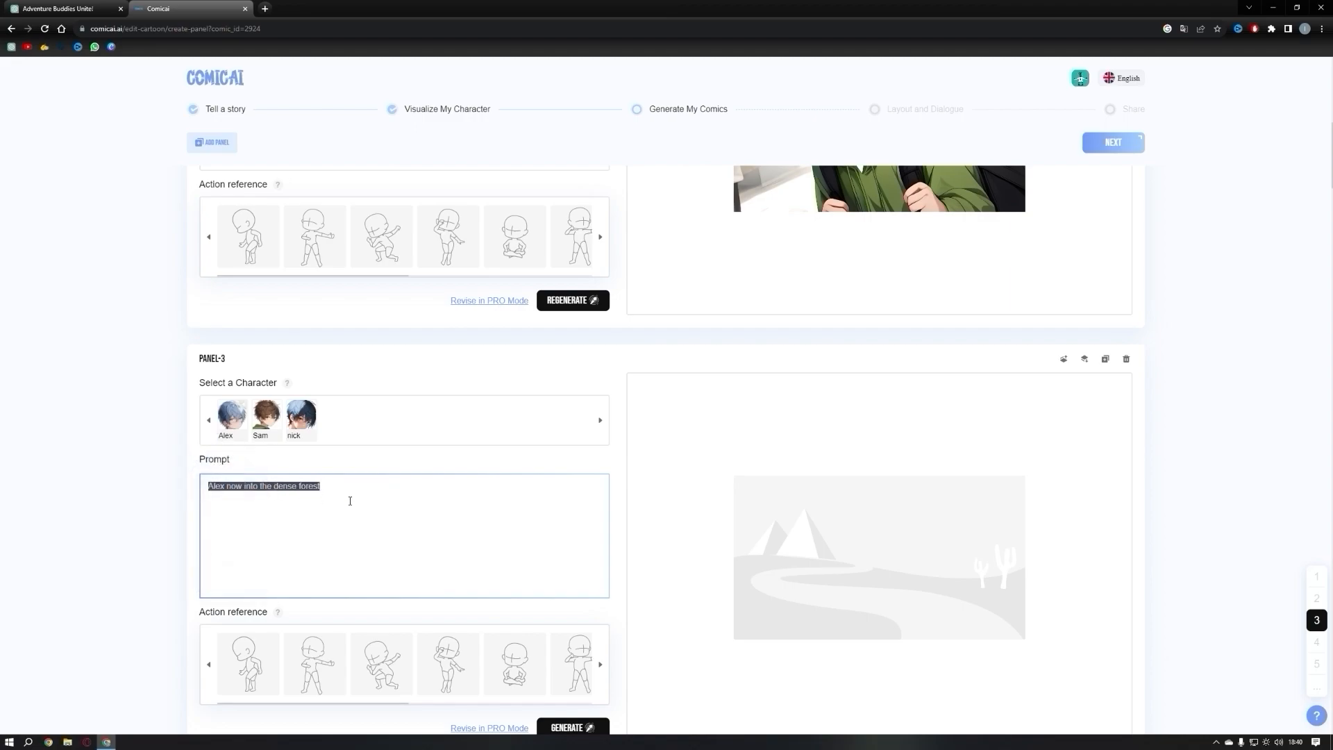
left_click(232, 416)
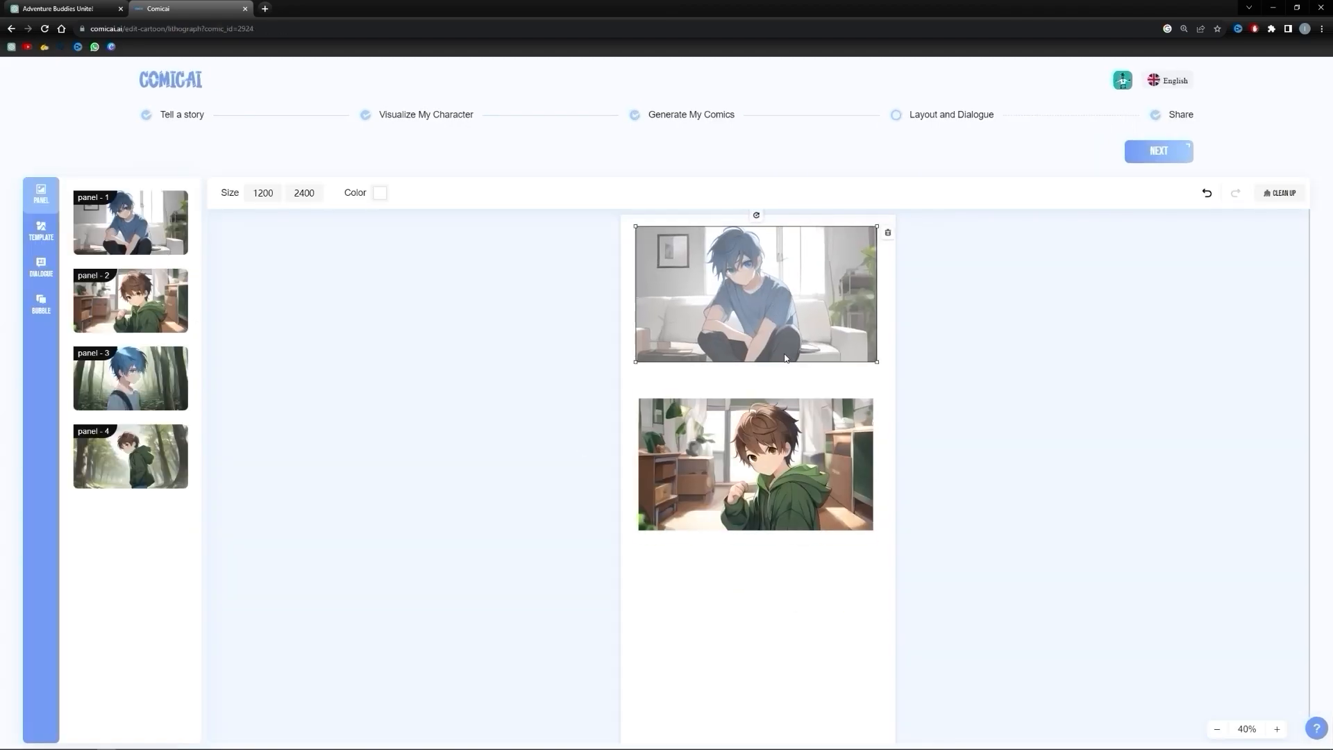
- Scroll the Layout and Dialogue page to reach the stacked panel strip
scroll("down", 3)
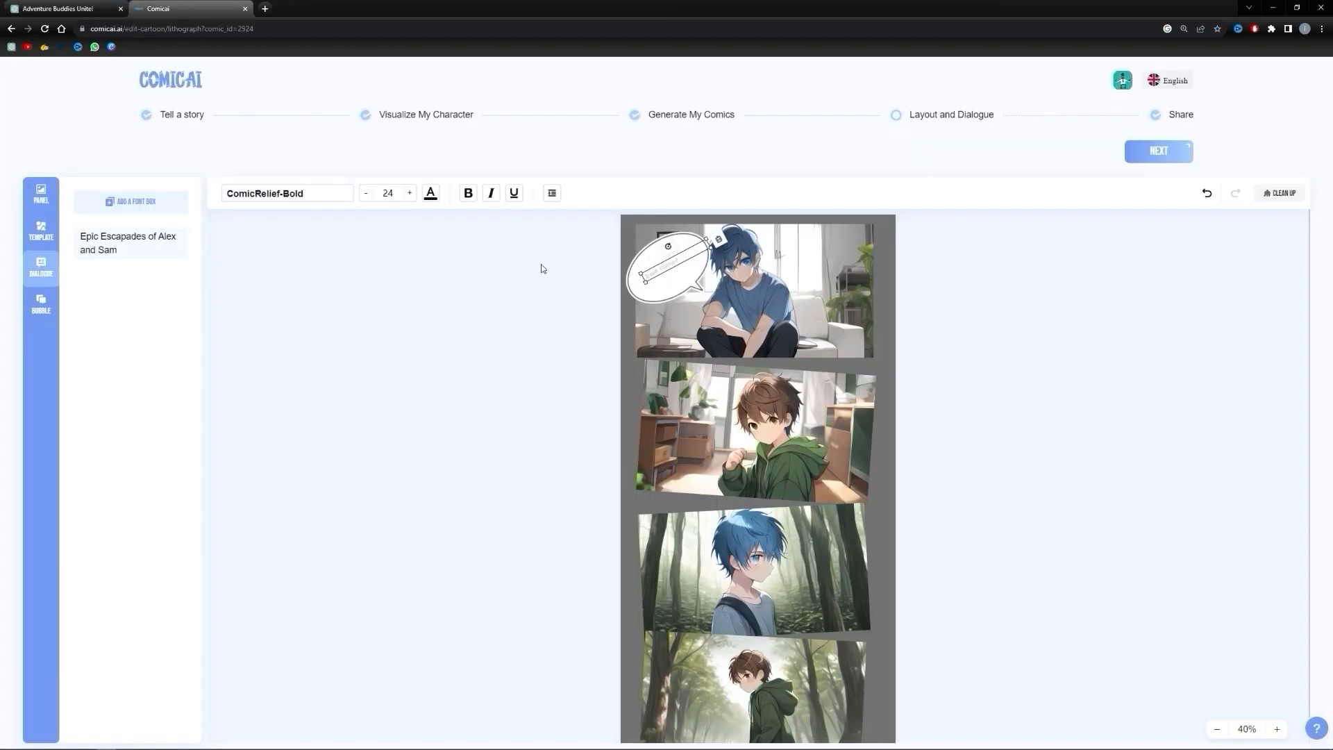
- Put Alex's opening line and Sam's adventure line into the bubbles, then deselect to view the whole comic
left_click(758, 296)
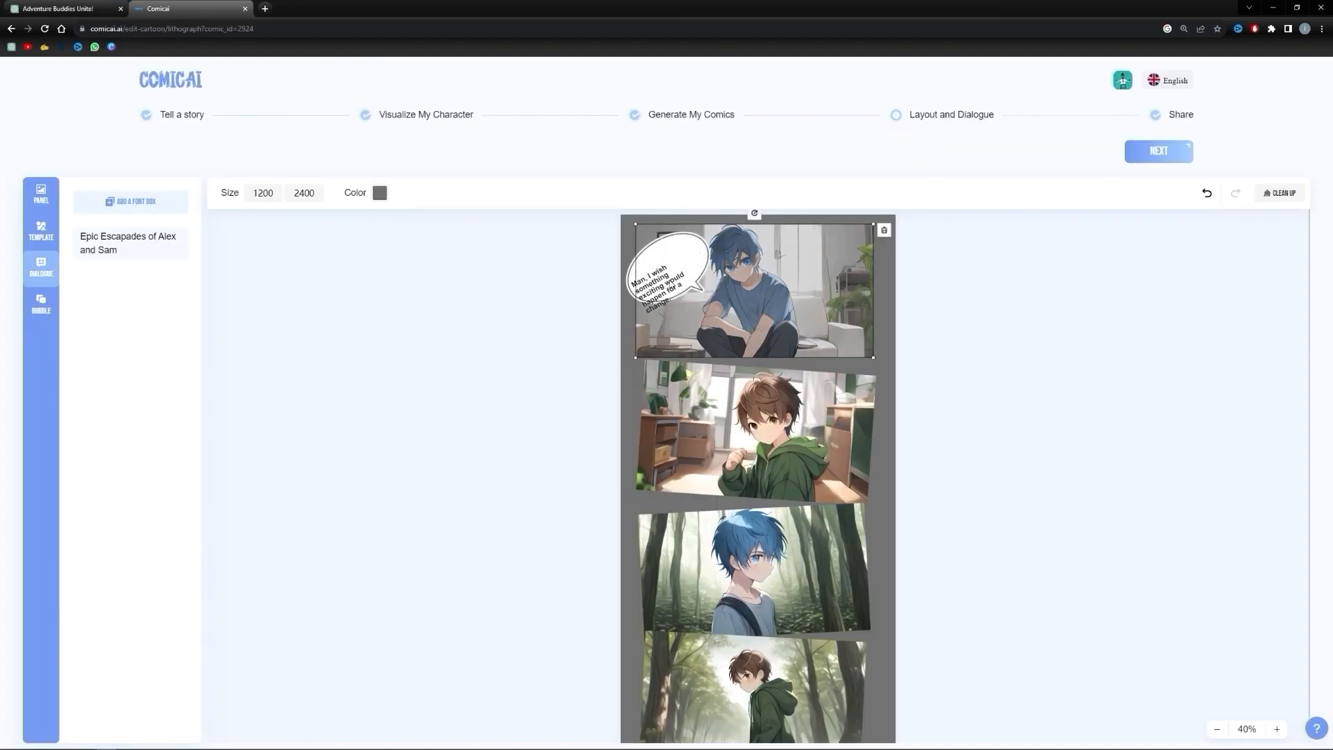
left_click(42, 304)
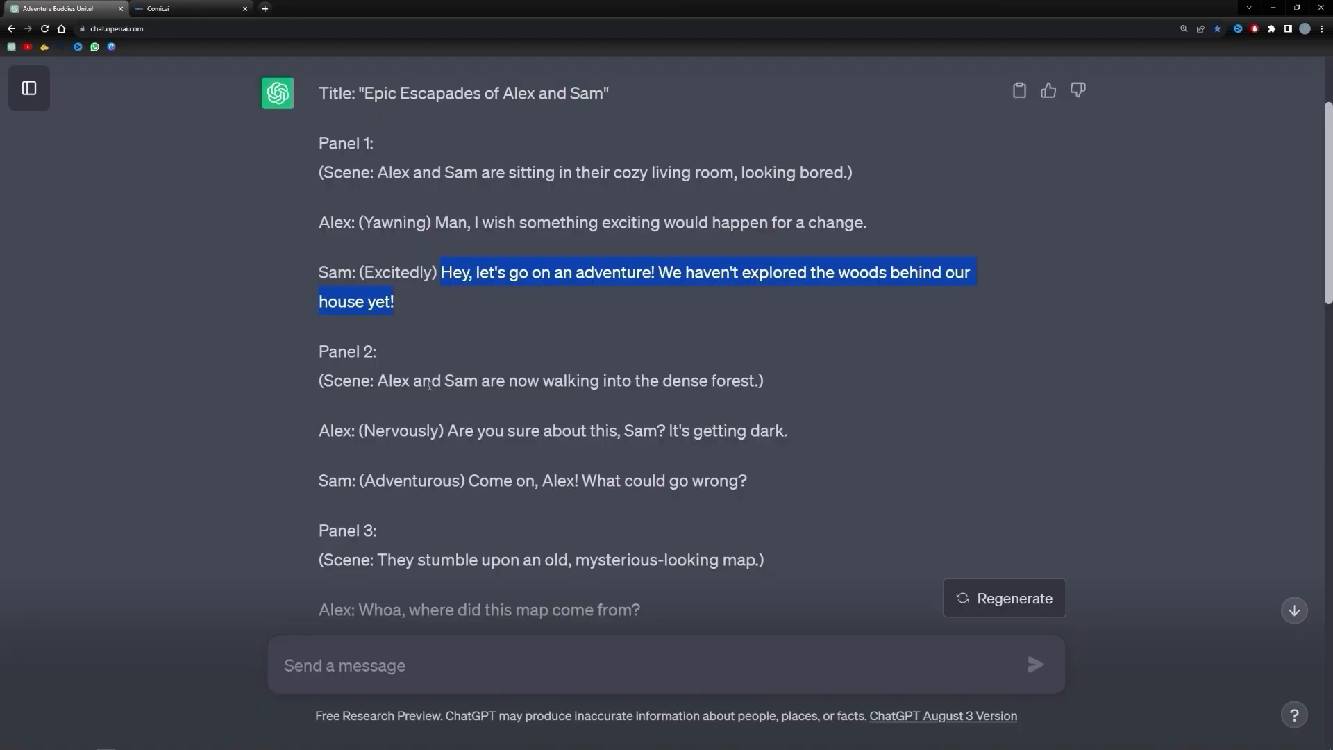
left_click(174, 9)
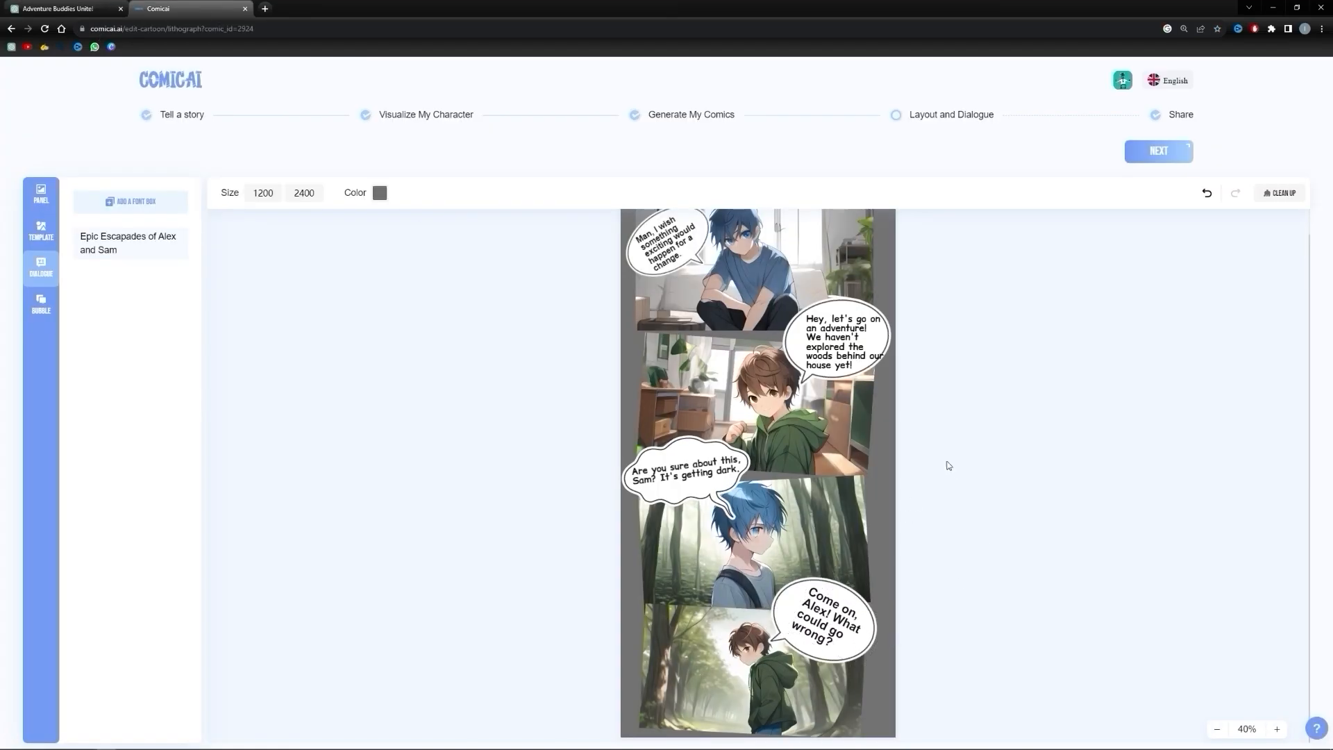
left_click(1158, 152)
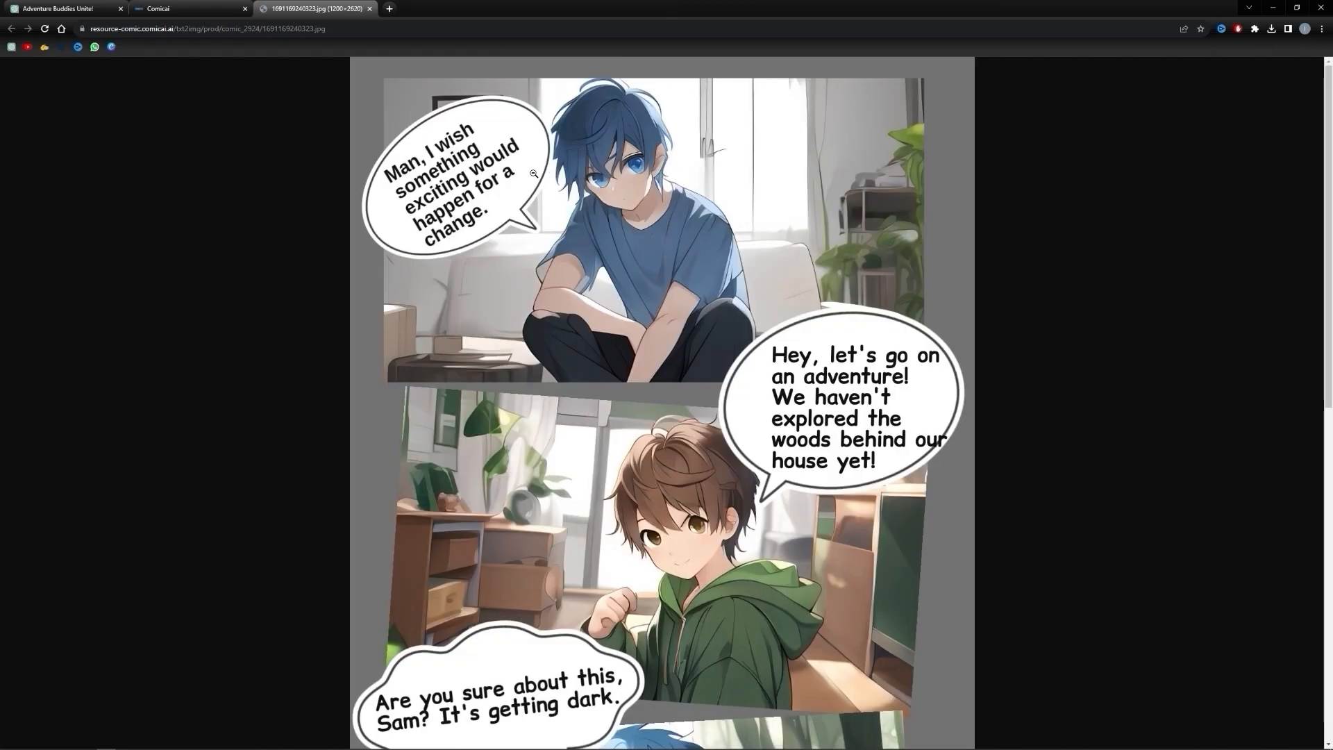
- Scroll down through the exported comic image's panels and dialogue
scroll("down", 3)
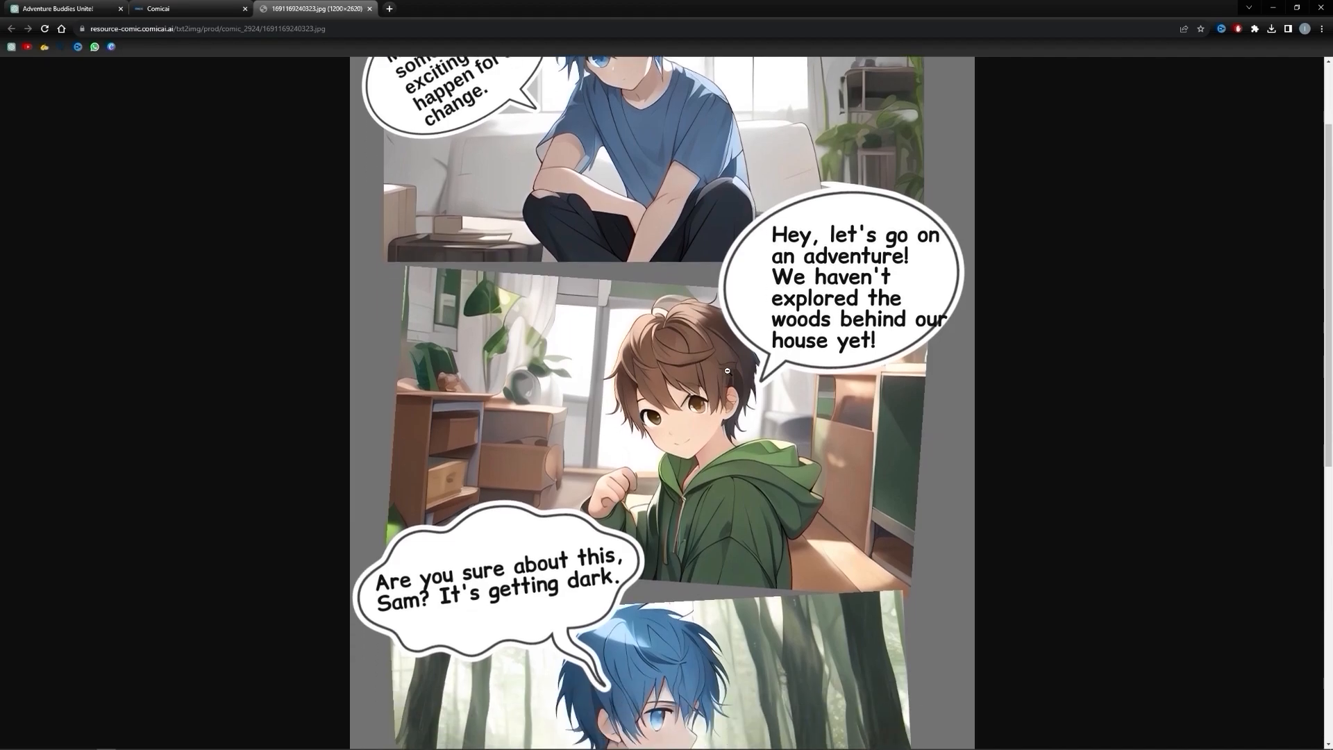
scroll("down", 3)
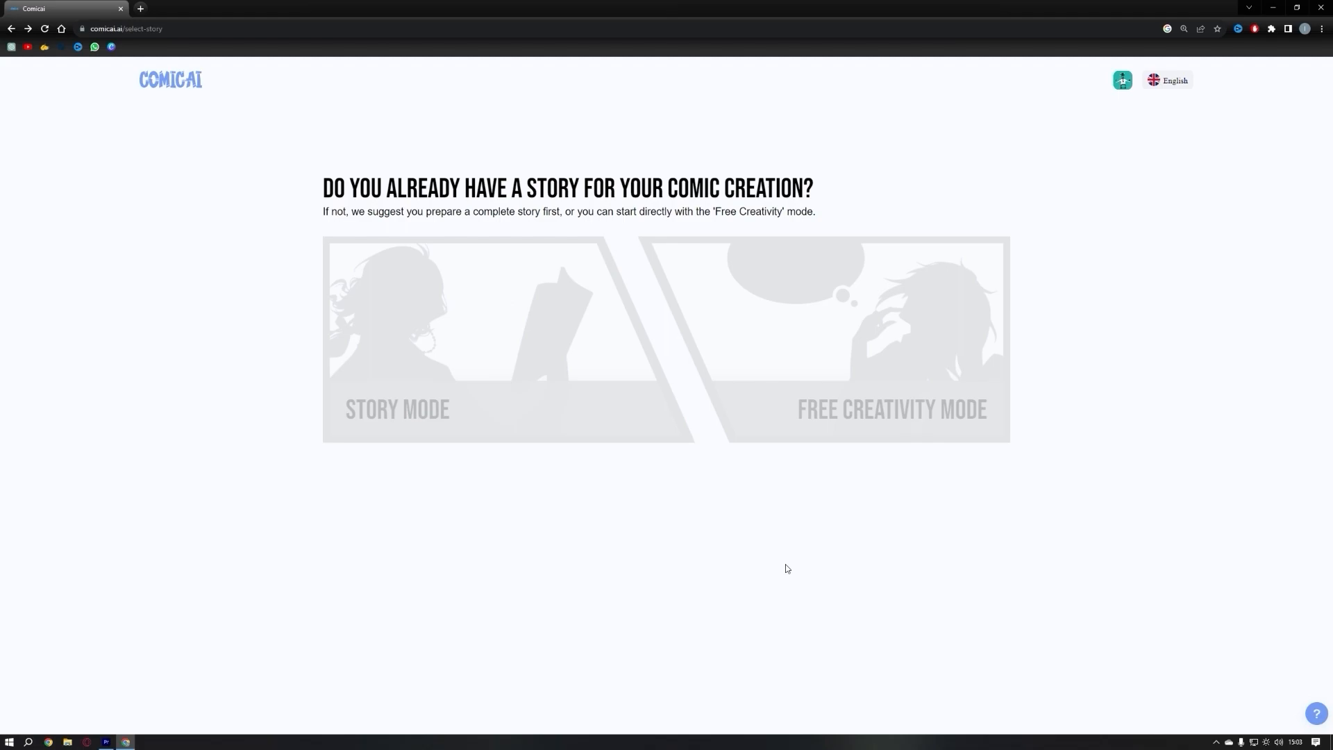
mouse_move(828, 400)
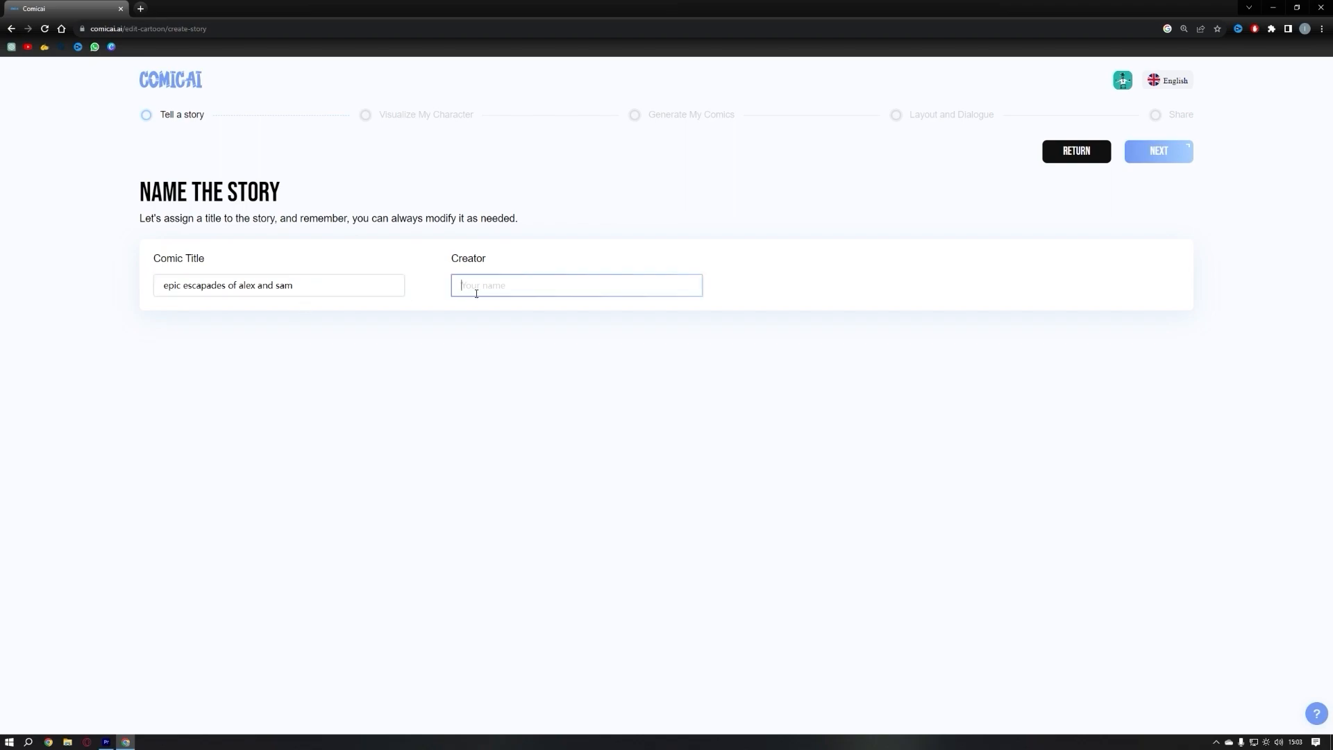
- Enter creator name 'AI AGE' and continue to the character form
type("AI AGE")
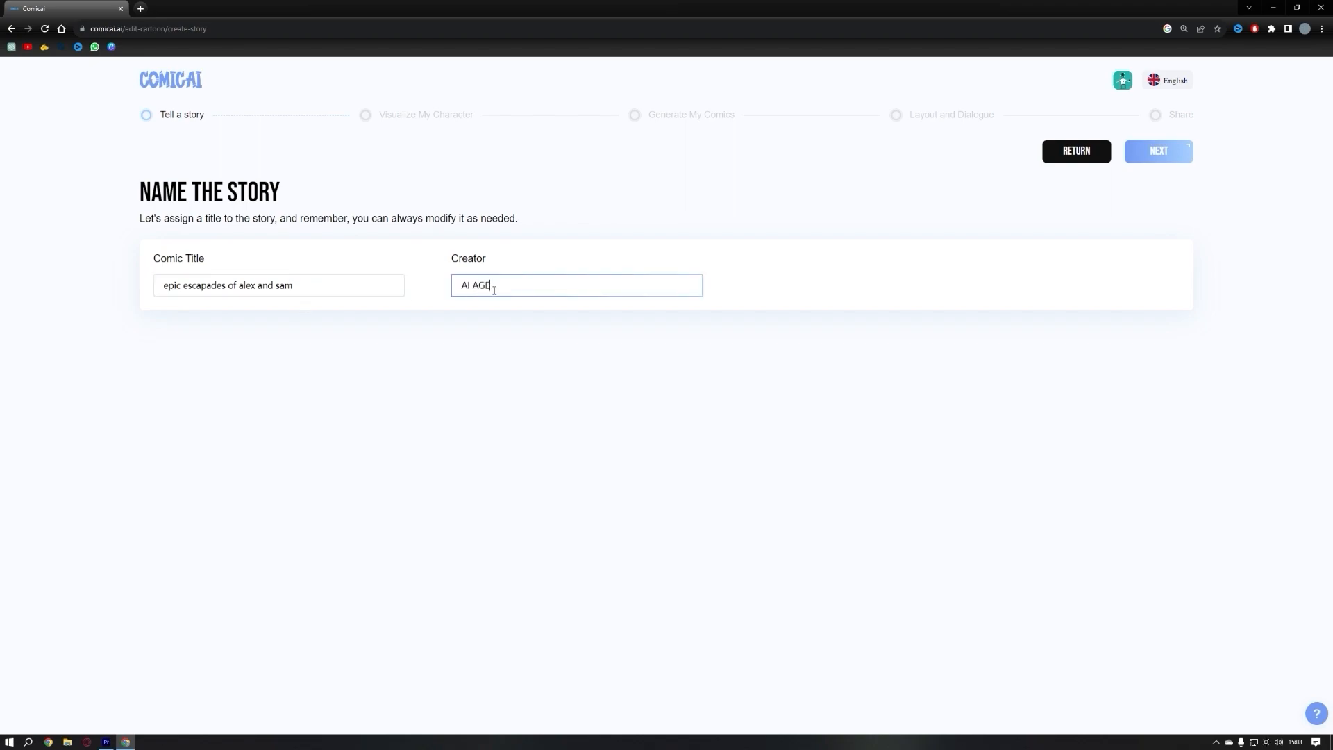
left_click(1158, 150)
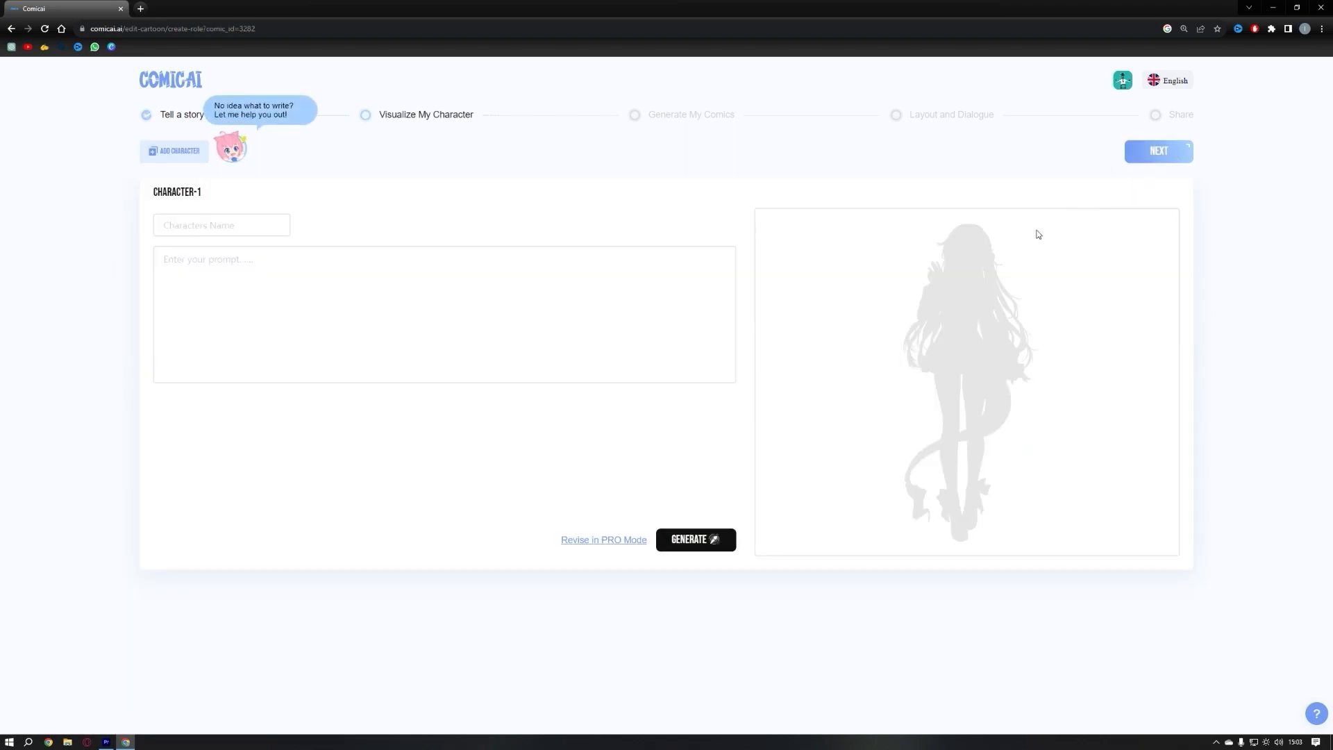
- Name the character Alex and pick the heroic, virtuous protagonist description from the assistant
left_click(221, 225)
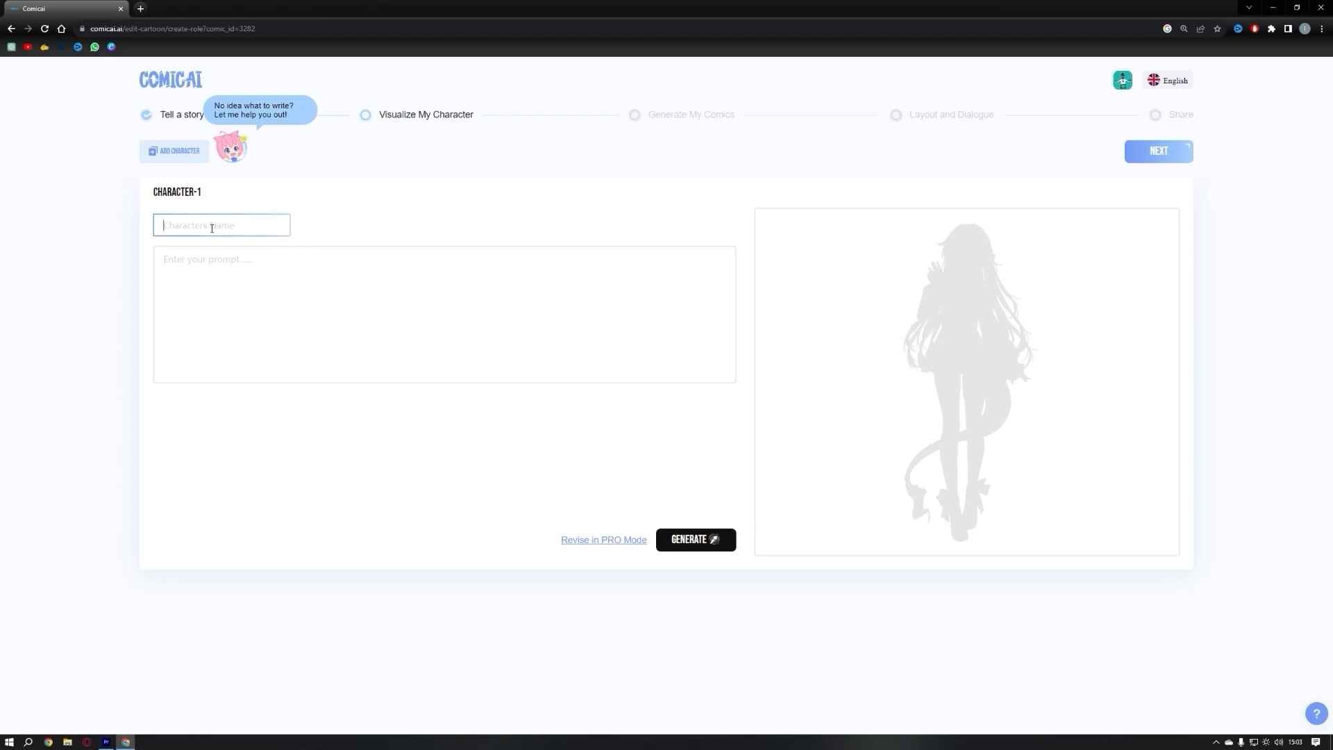
type("Alex")
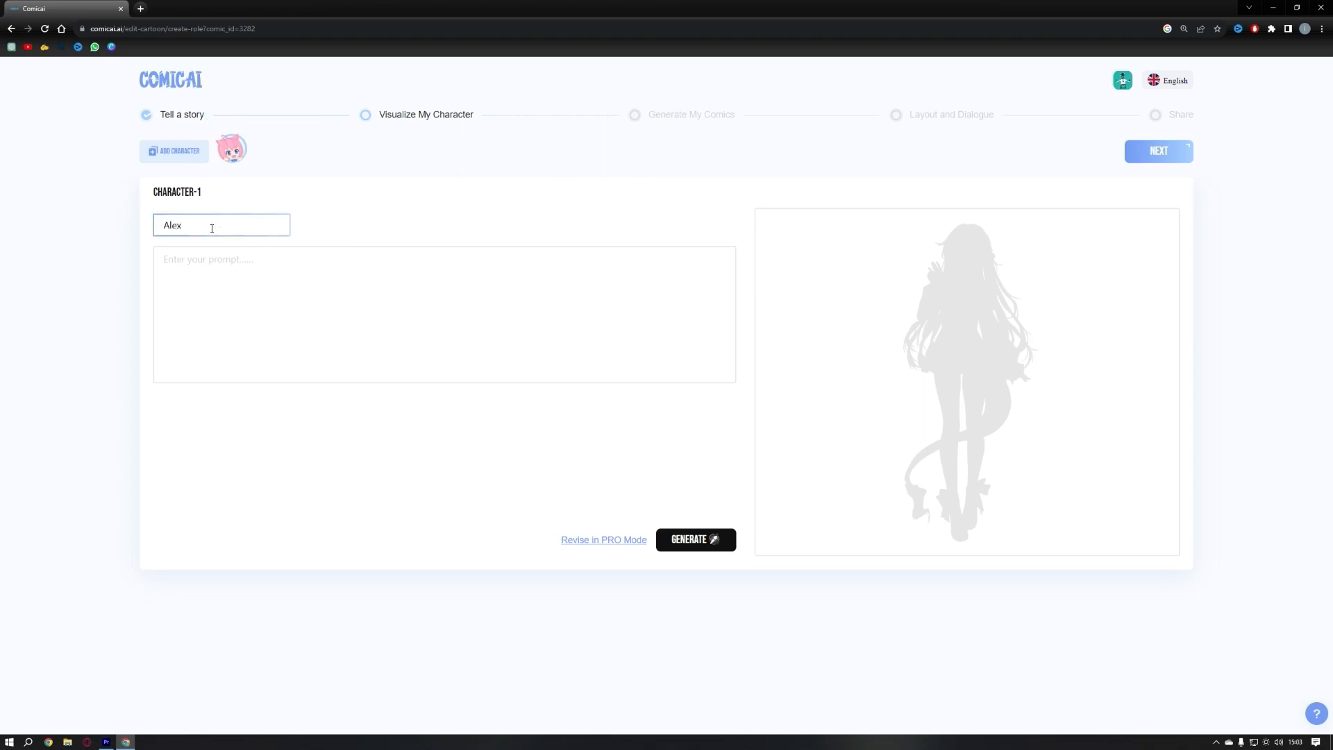
mouse_move(352, 295)
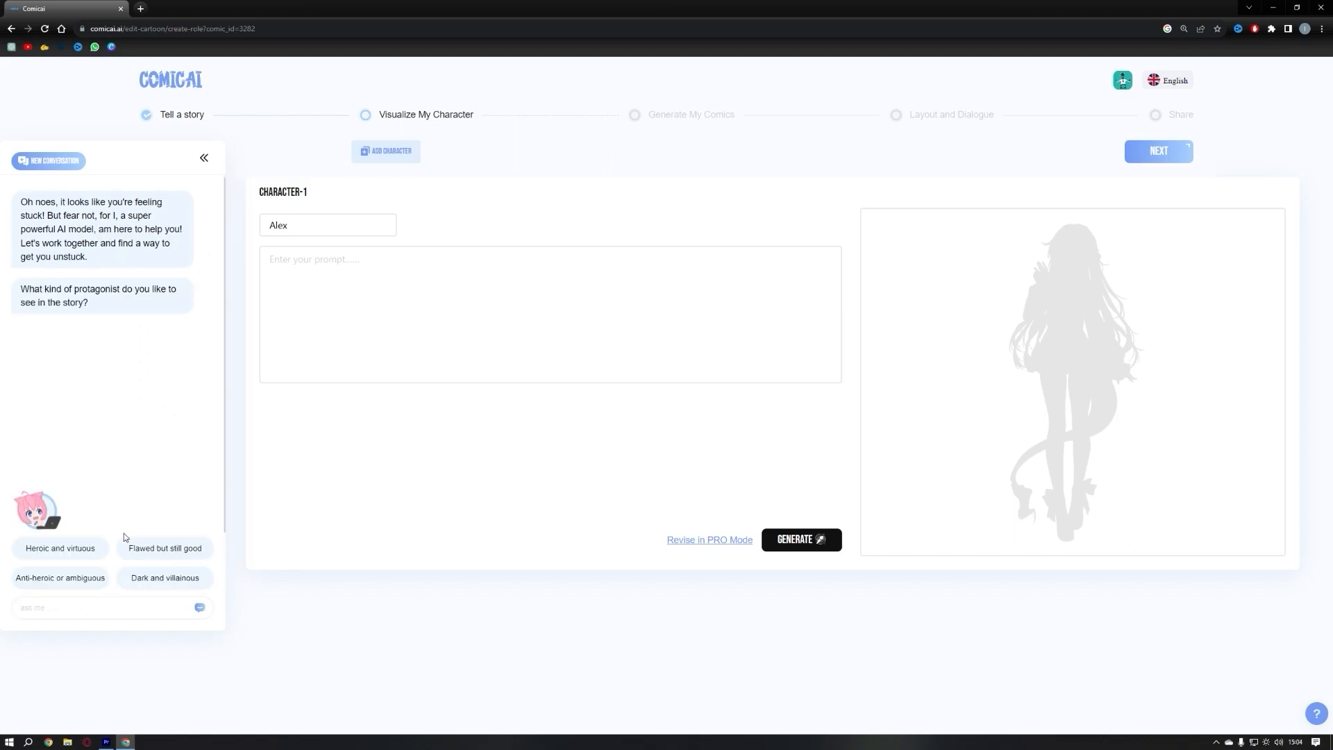
left_click(60, 549)
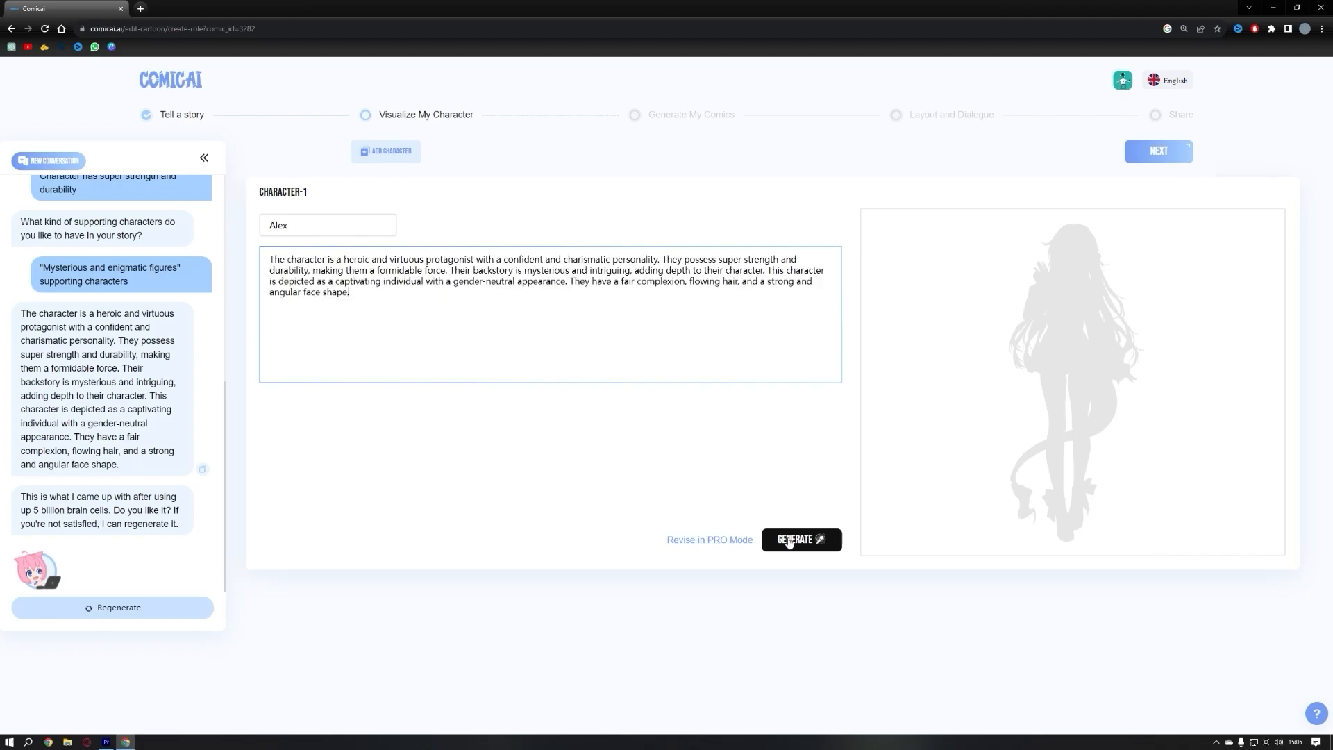
- Generate Alex's portrait and bring up his detailed attribute form
left_click(800, 538)
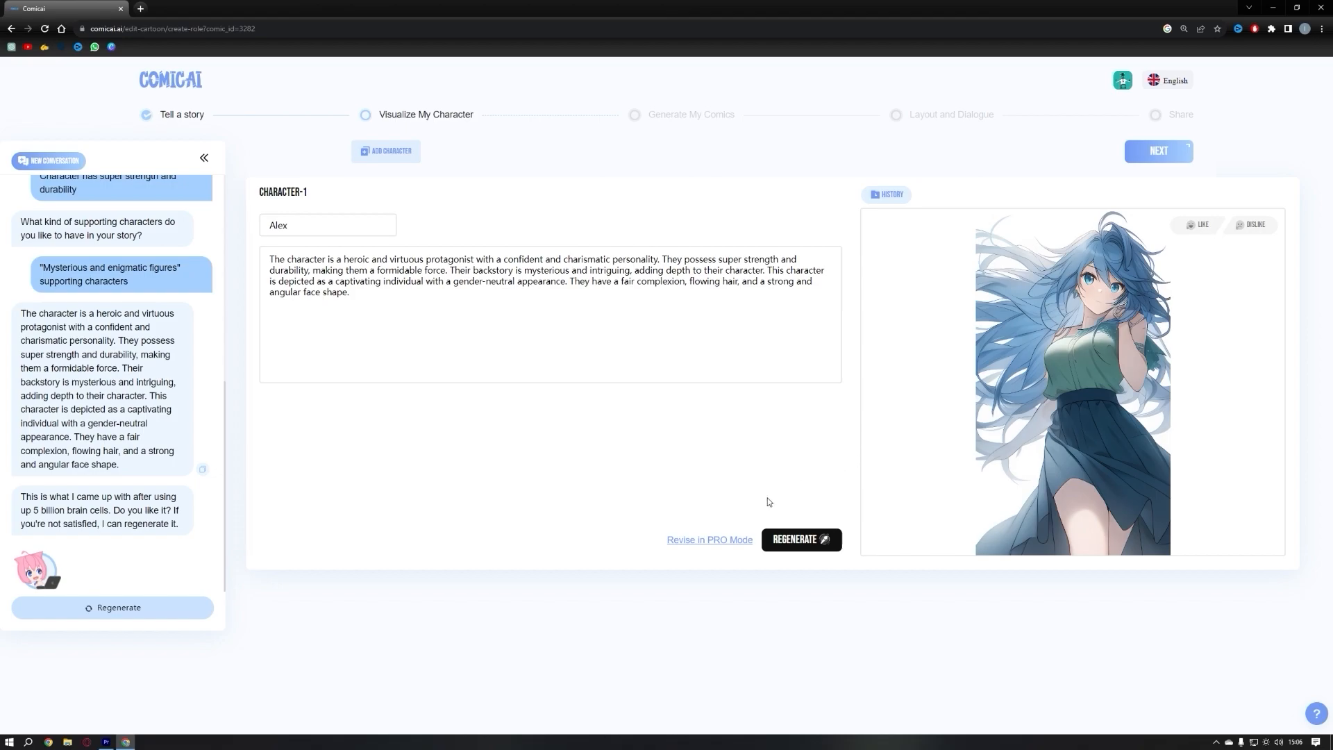
left_click(709, 539)
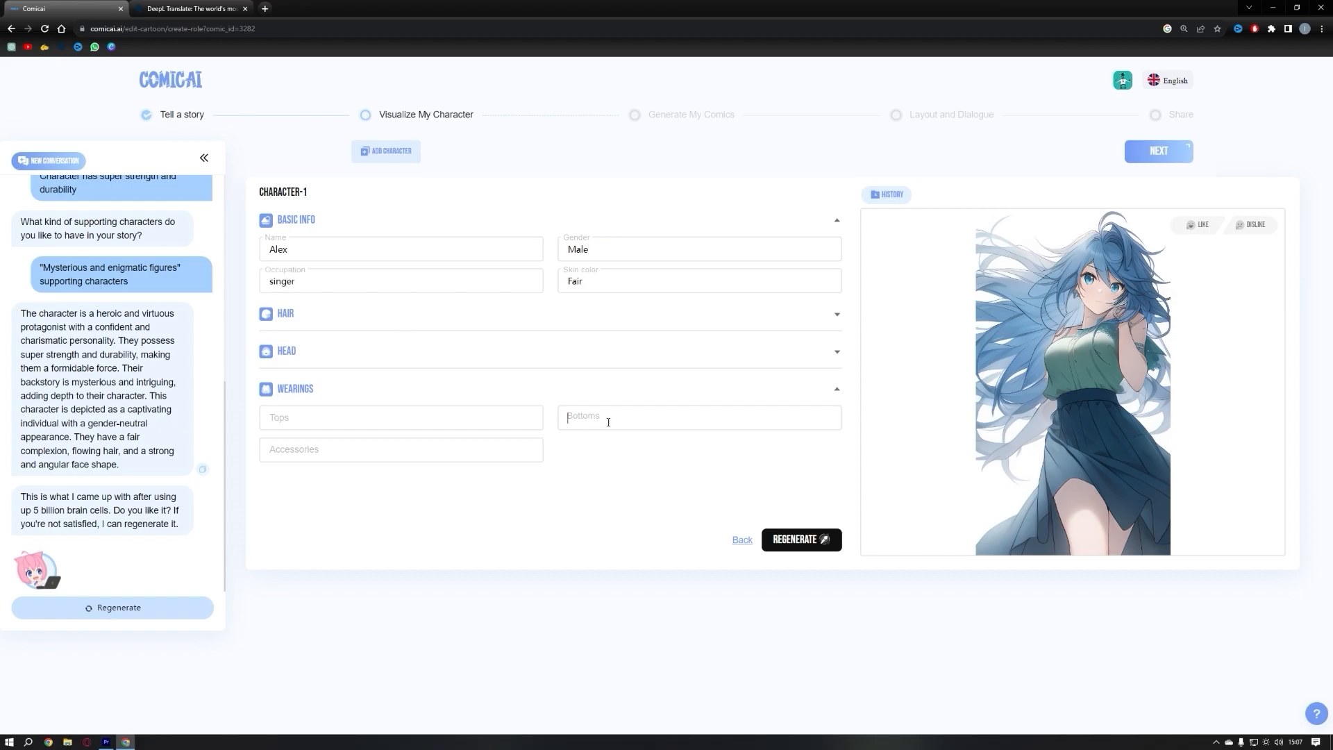
- Set Alex's bottoms to jeans, regenerate his portrait, and continue to panel one
type("jeans")
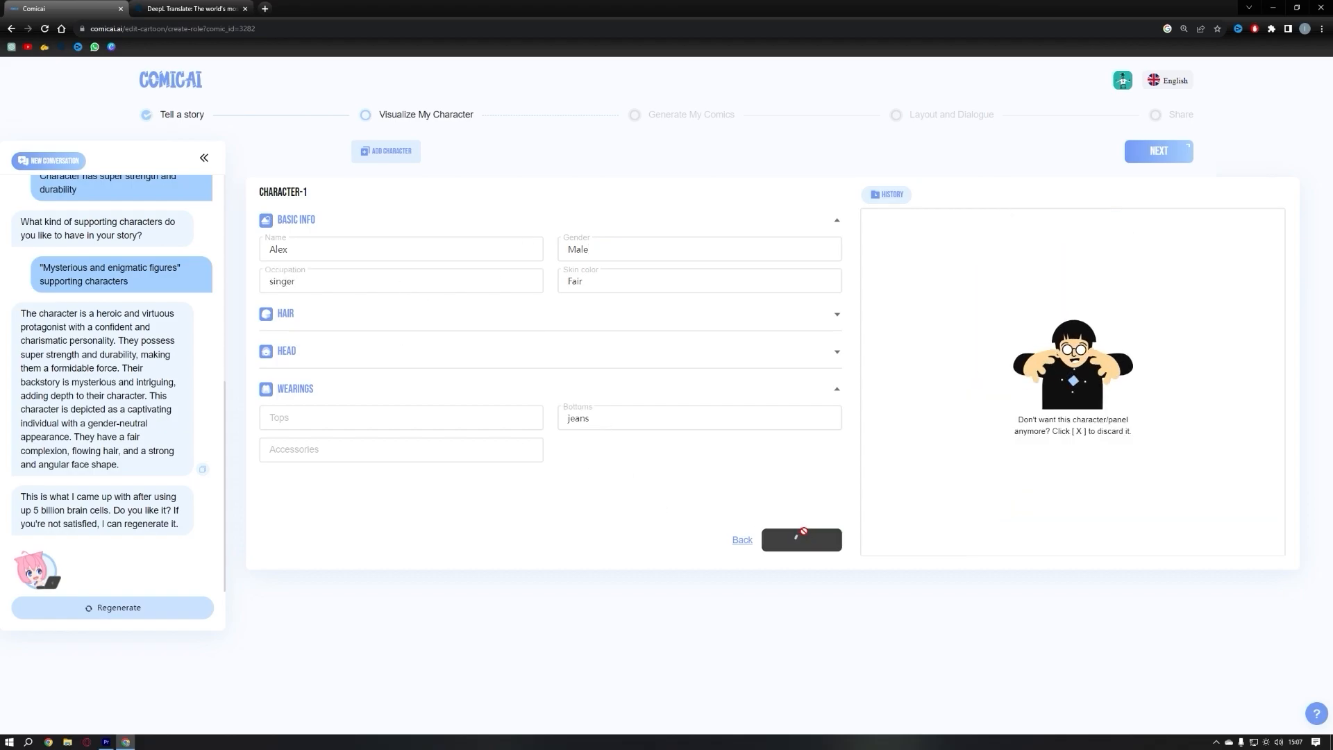
left_click(801, 539)
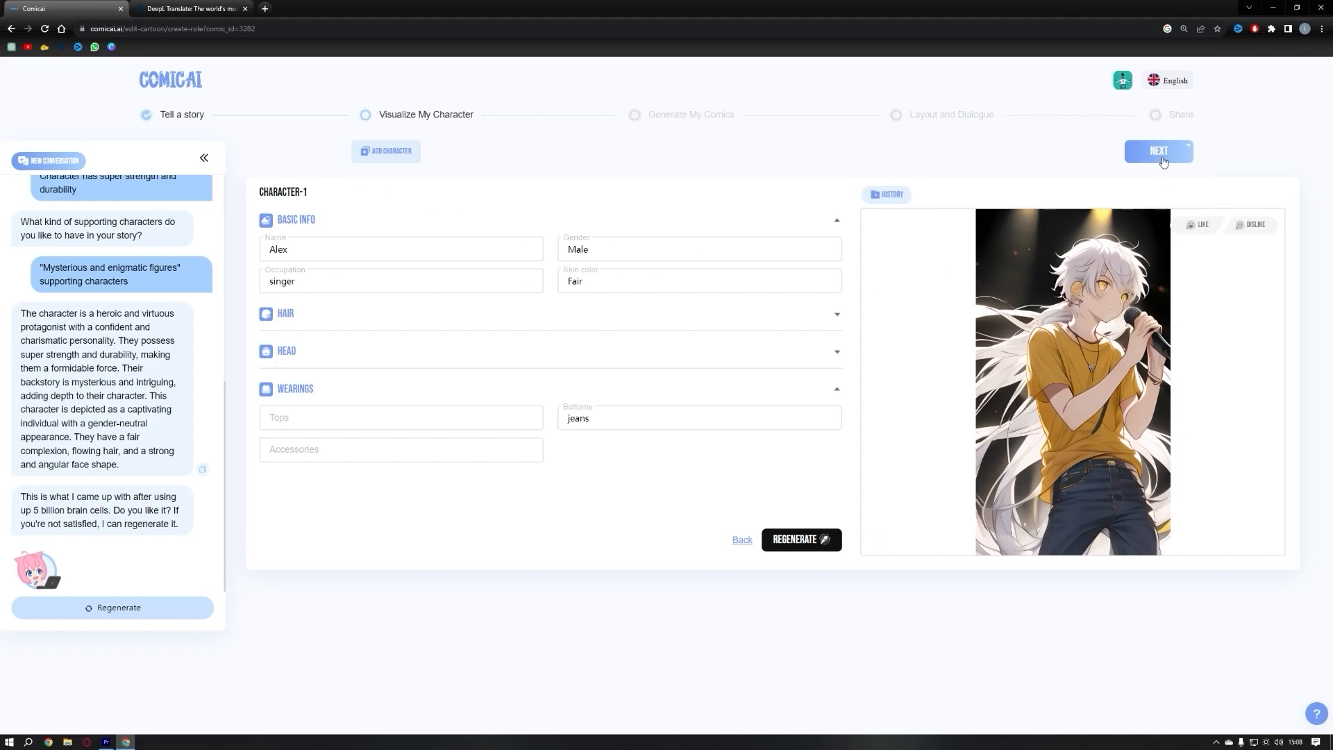
left_click(1158, 152)
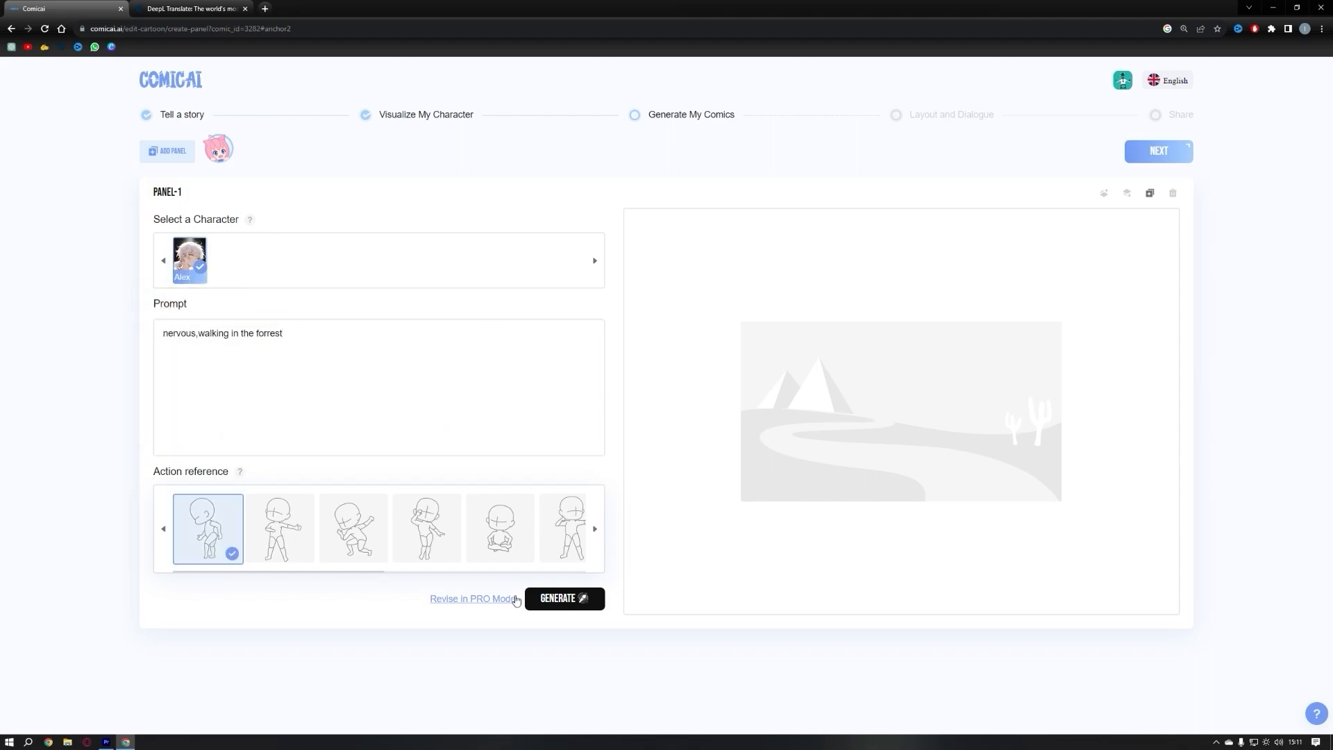
- Generate panel one from the prompt 'nervous,walking in the forrest' with Alex selected
left_click(563, 598)
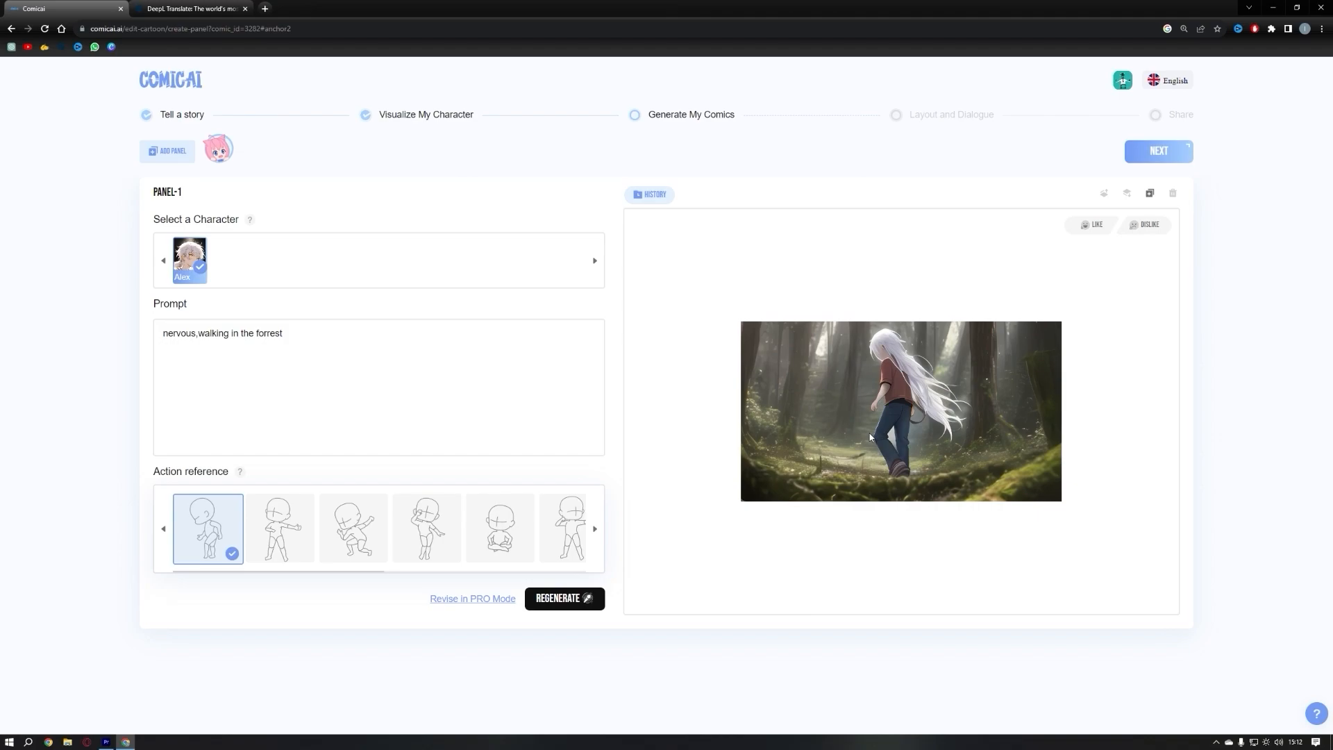
mouse_move(877, 411)
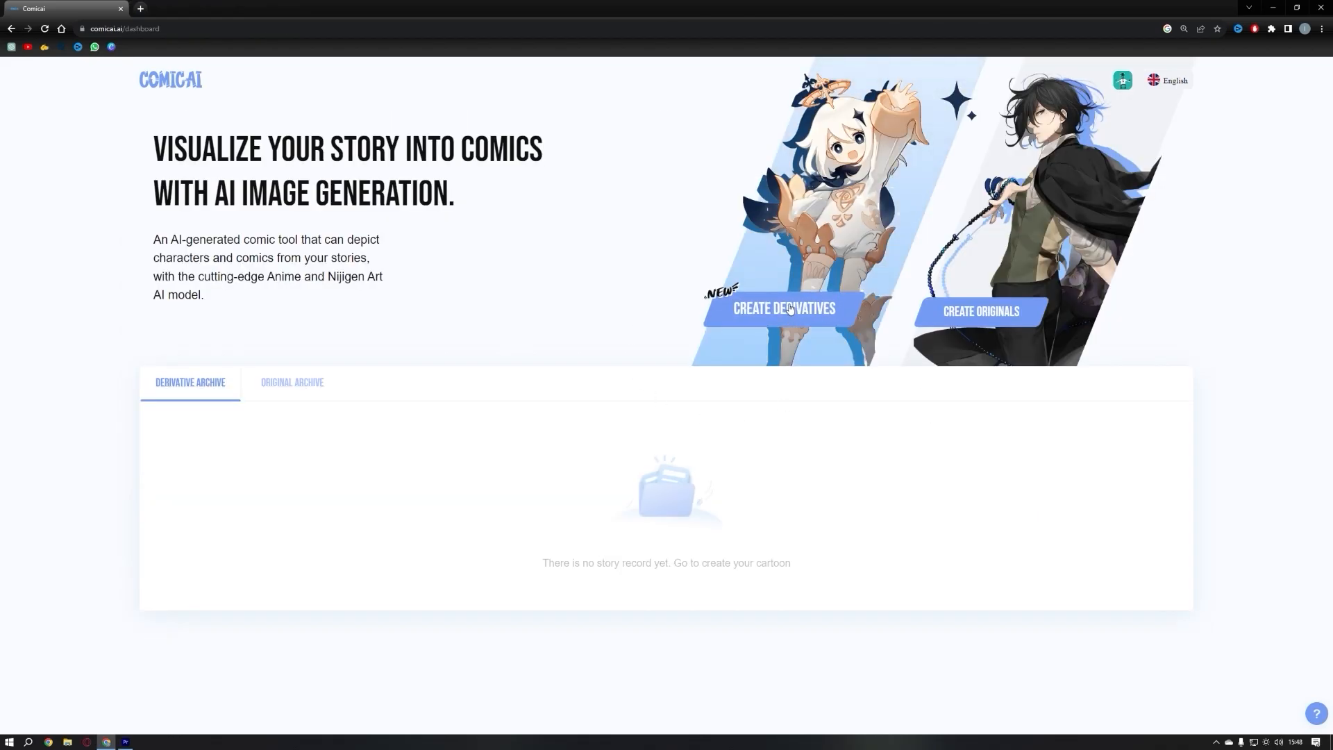
- Start Create Derivatives, choose Zhongli from the character grid, and continue to the panels
left_click(783, 308)
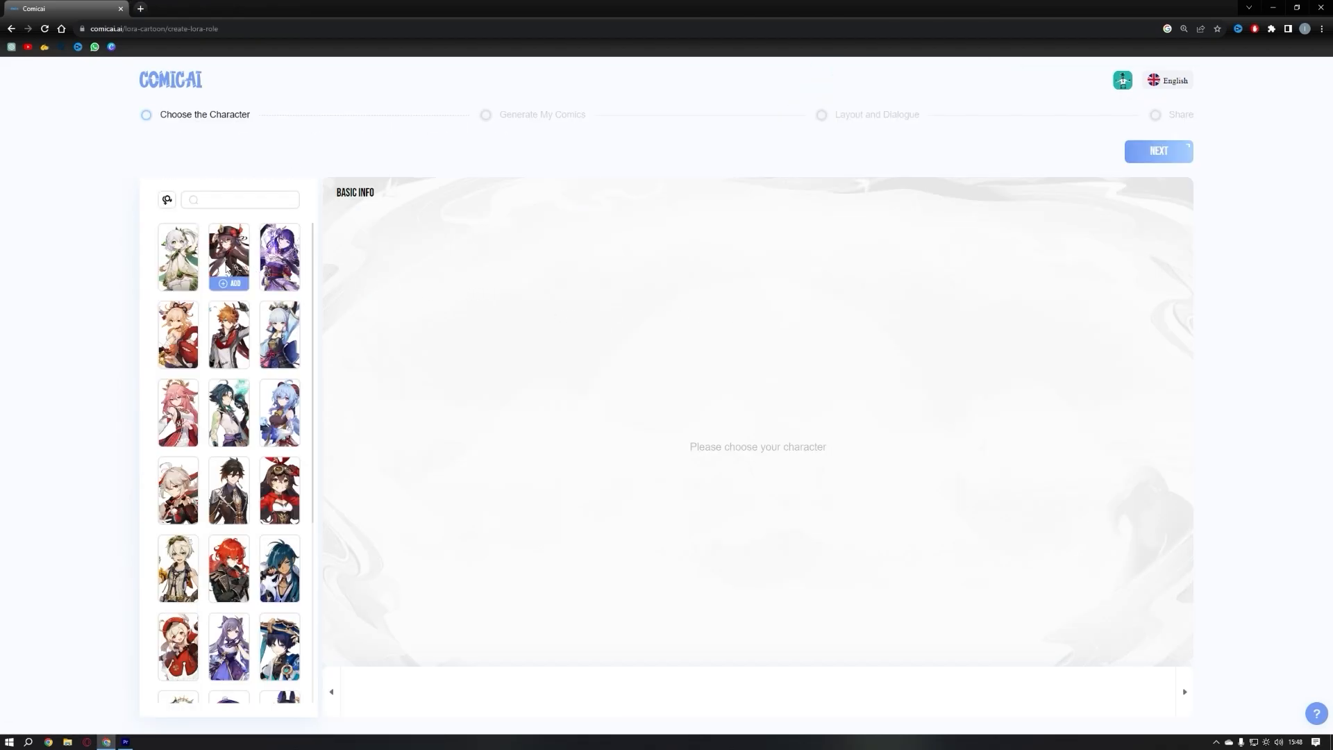
scroll("down", 3)
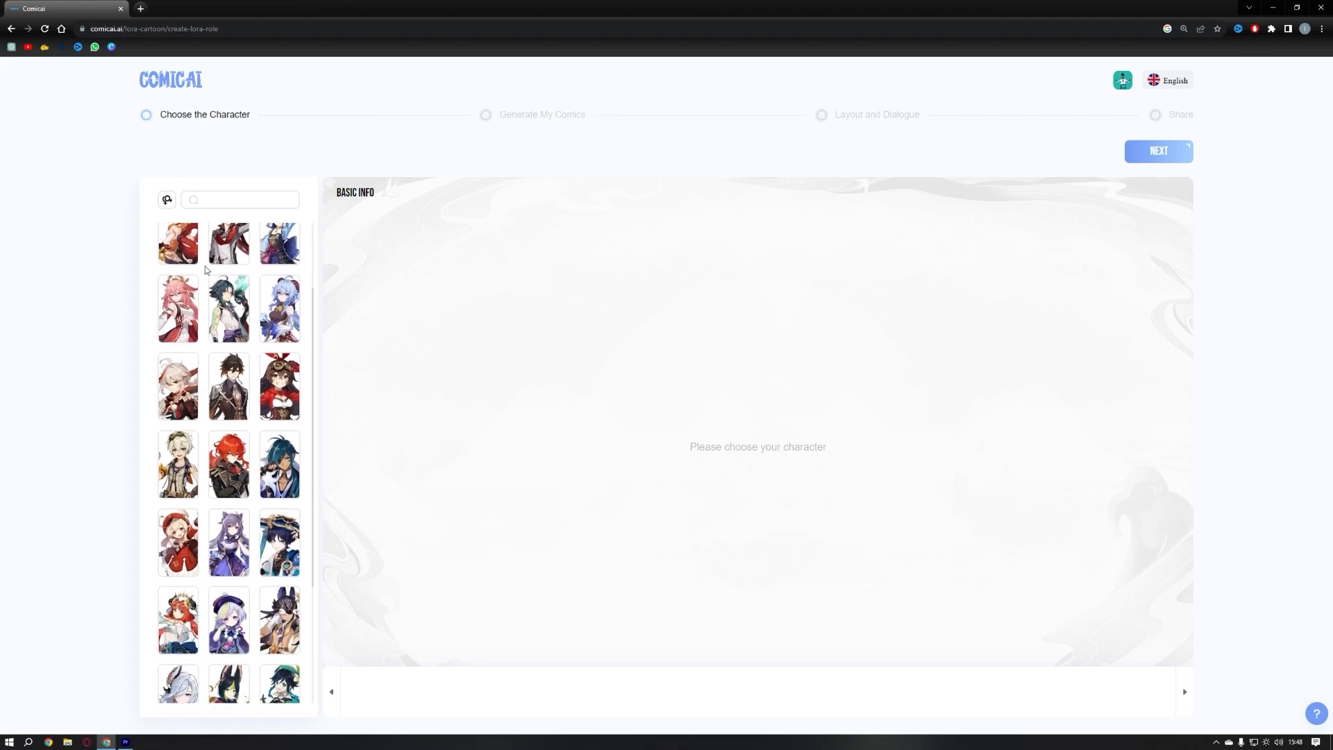
scroll("down", 3)
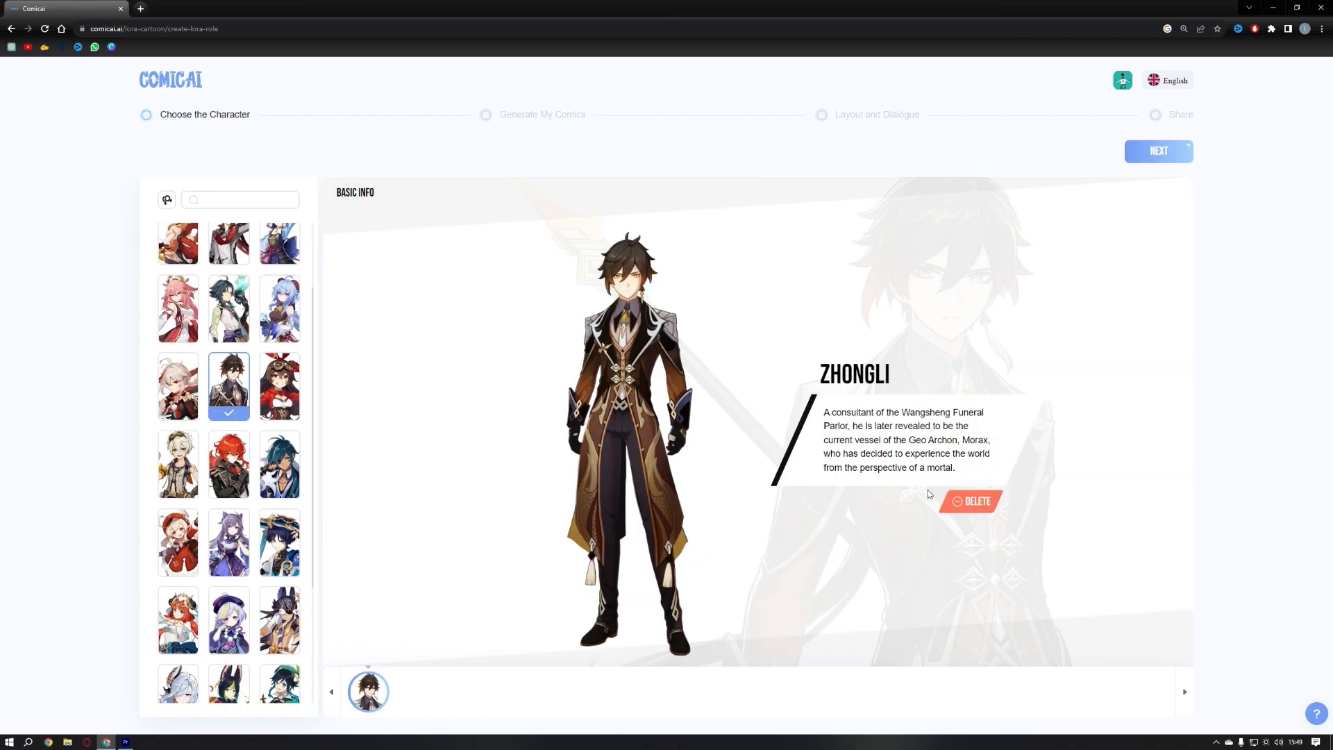
left_click(1158, 150)
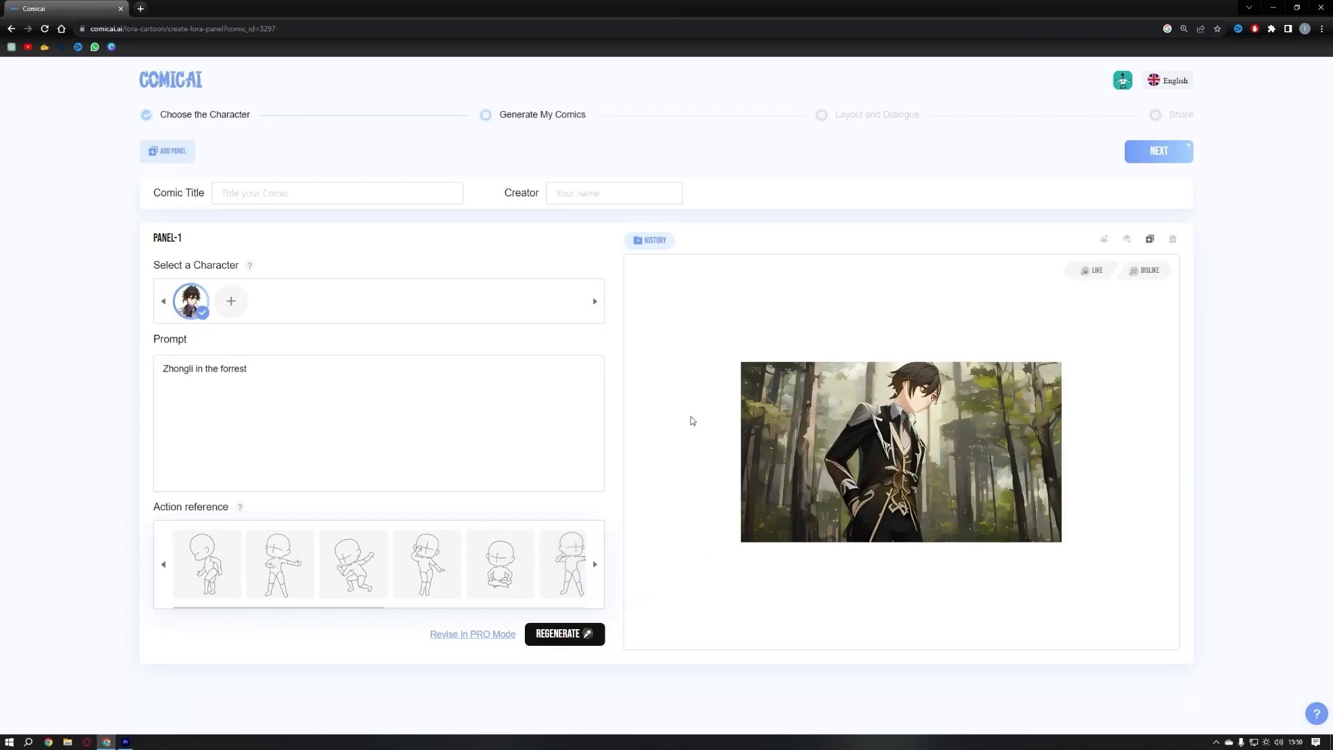